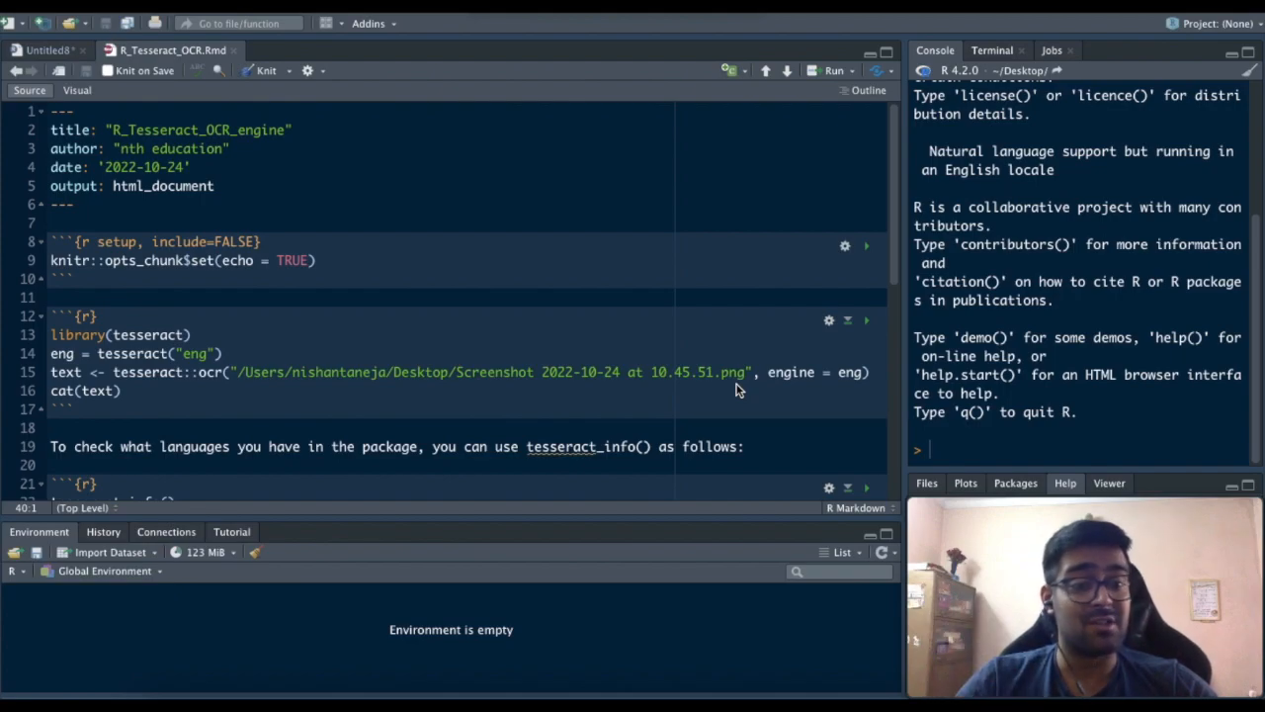
mouse_move(736, 381)
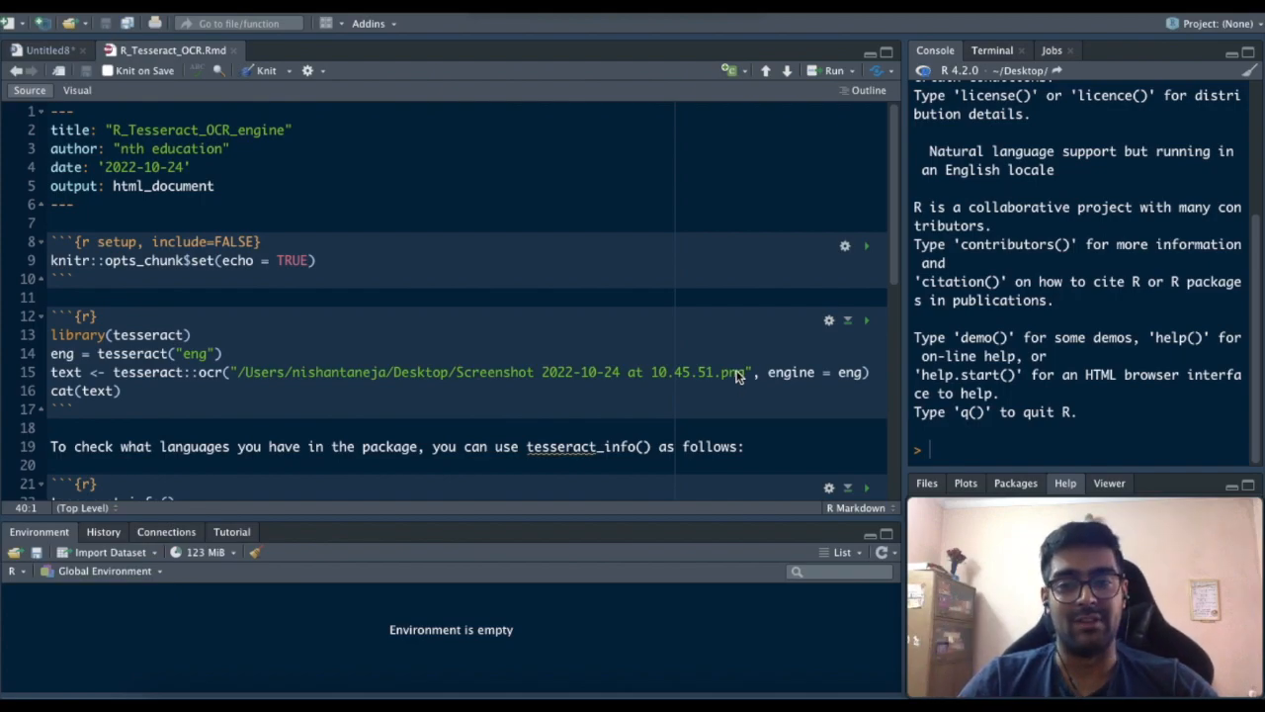
- Add install.packages("tesseract") as the first line of the OCR chunk
left_click(193, 334)
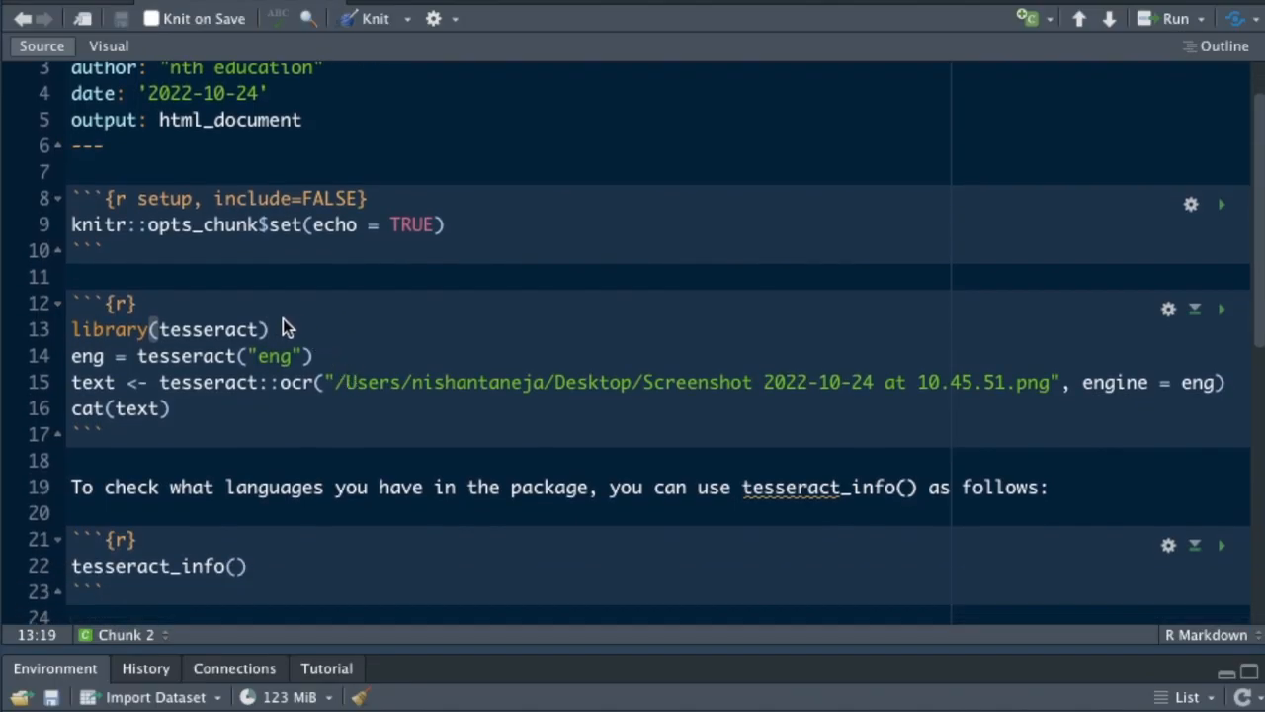
mouse_move(144, 311)
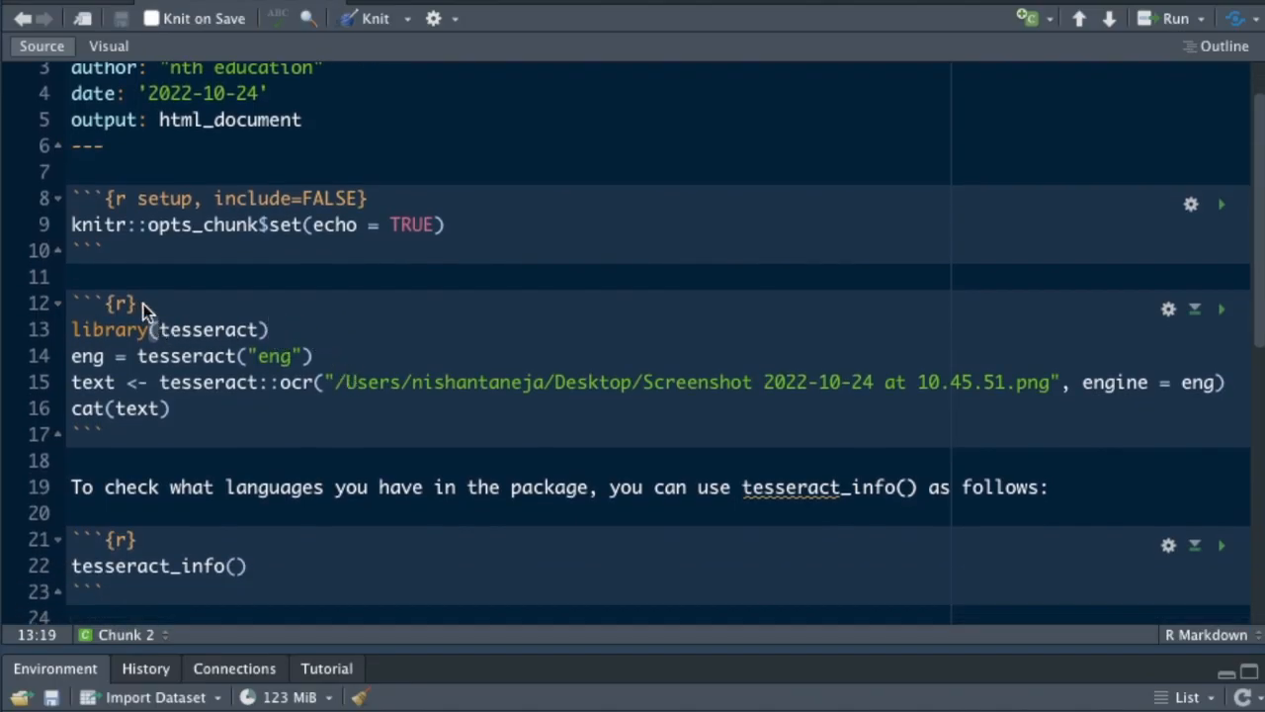
type("isnta")
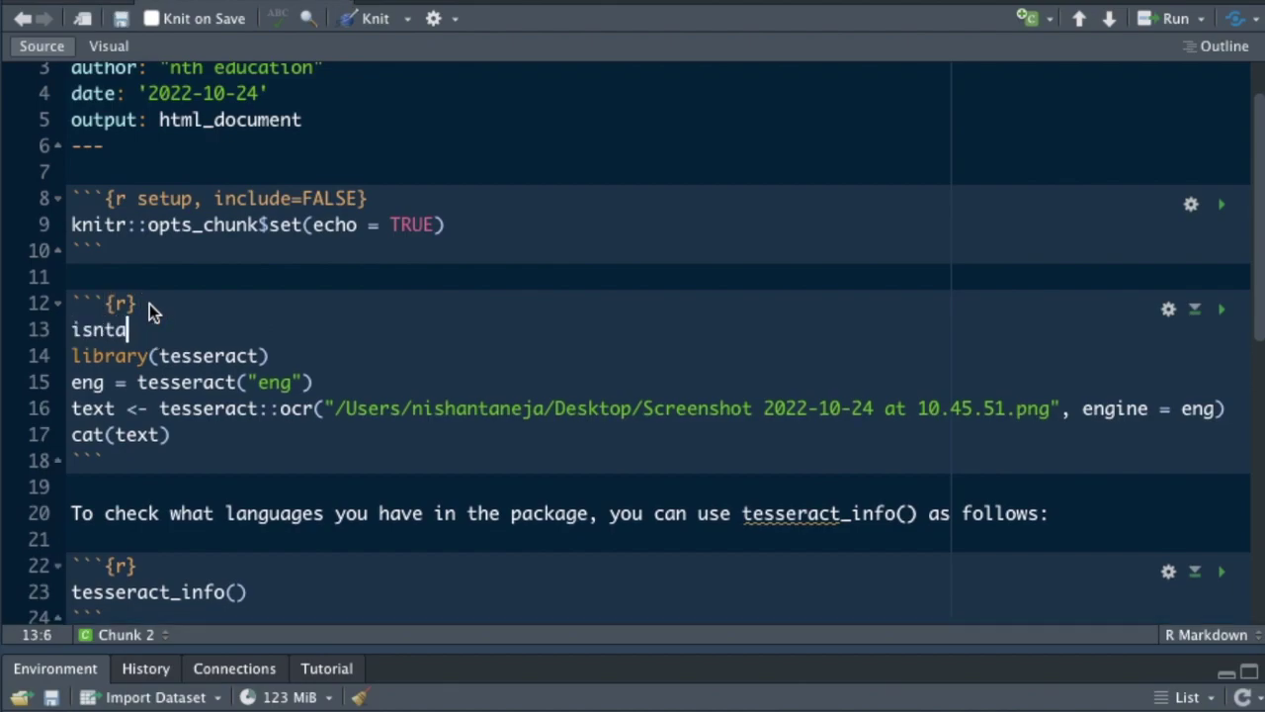
type("install")
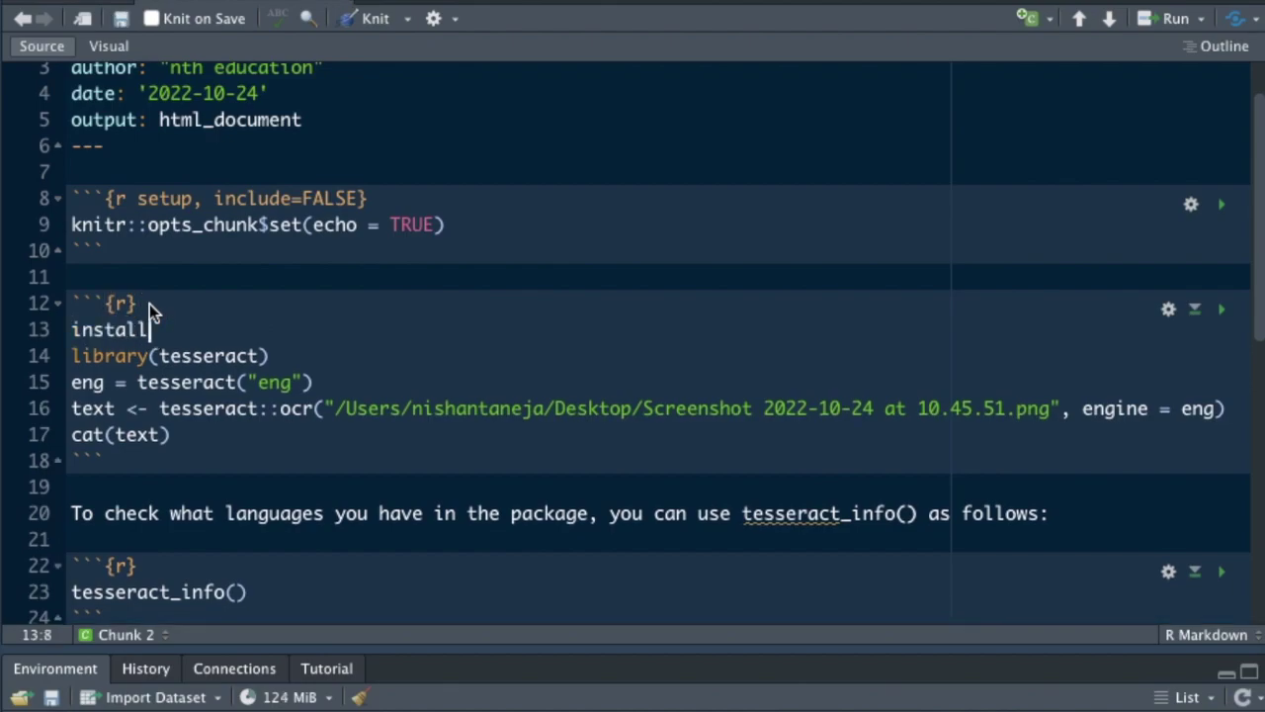
type(".p")
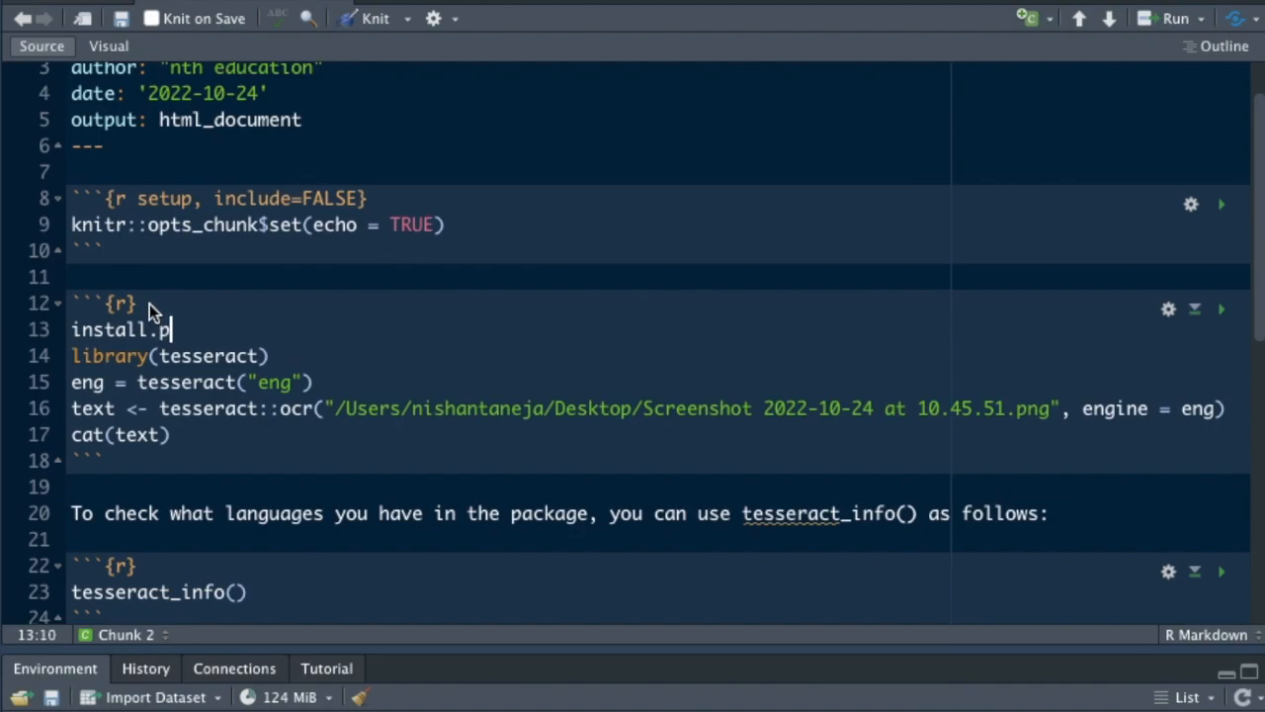
type("ackages(\"\")")
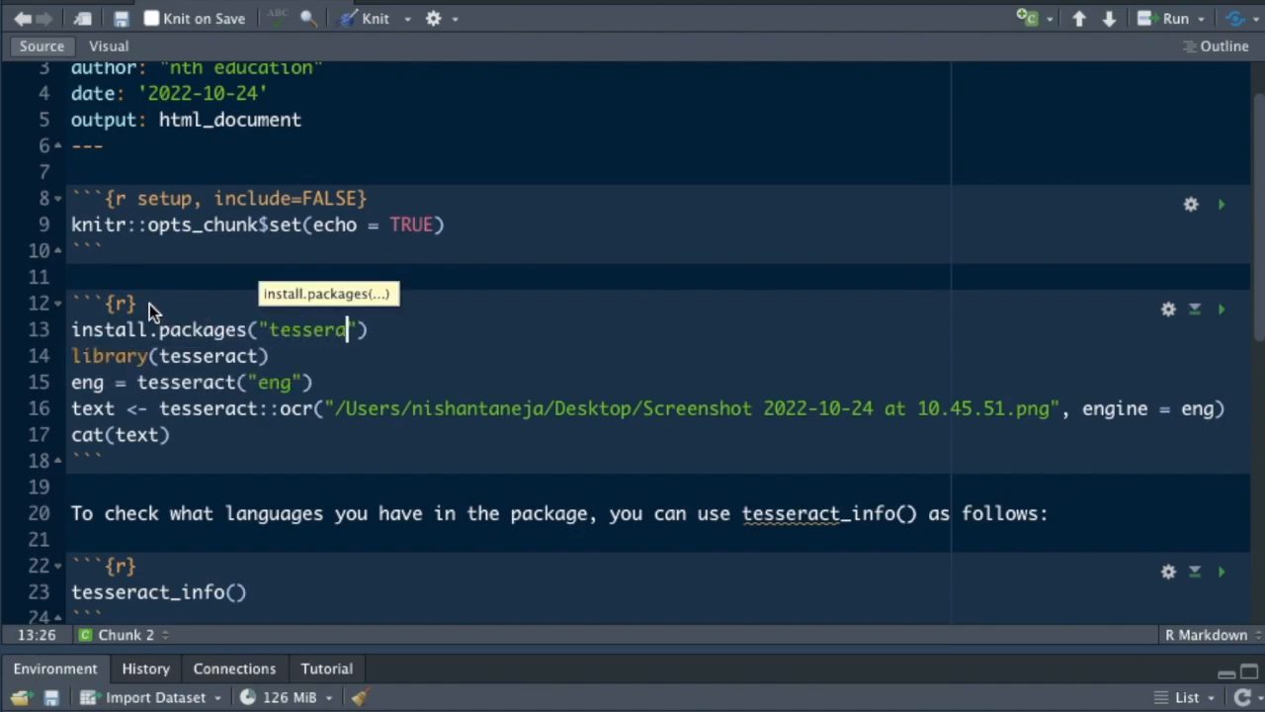
type("act")
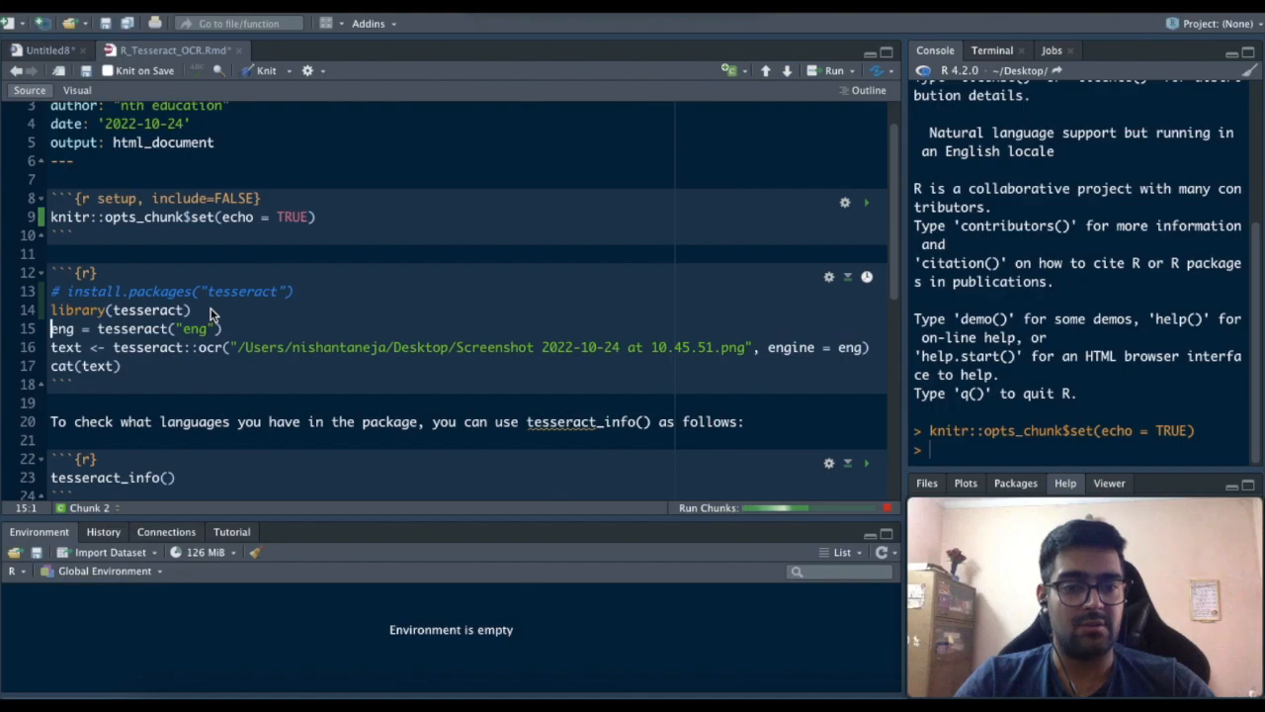
- Run the library(tesseract), eng engine and tesseract::ocr lines on the screenshot
left_click(867, 276)
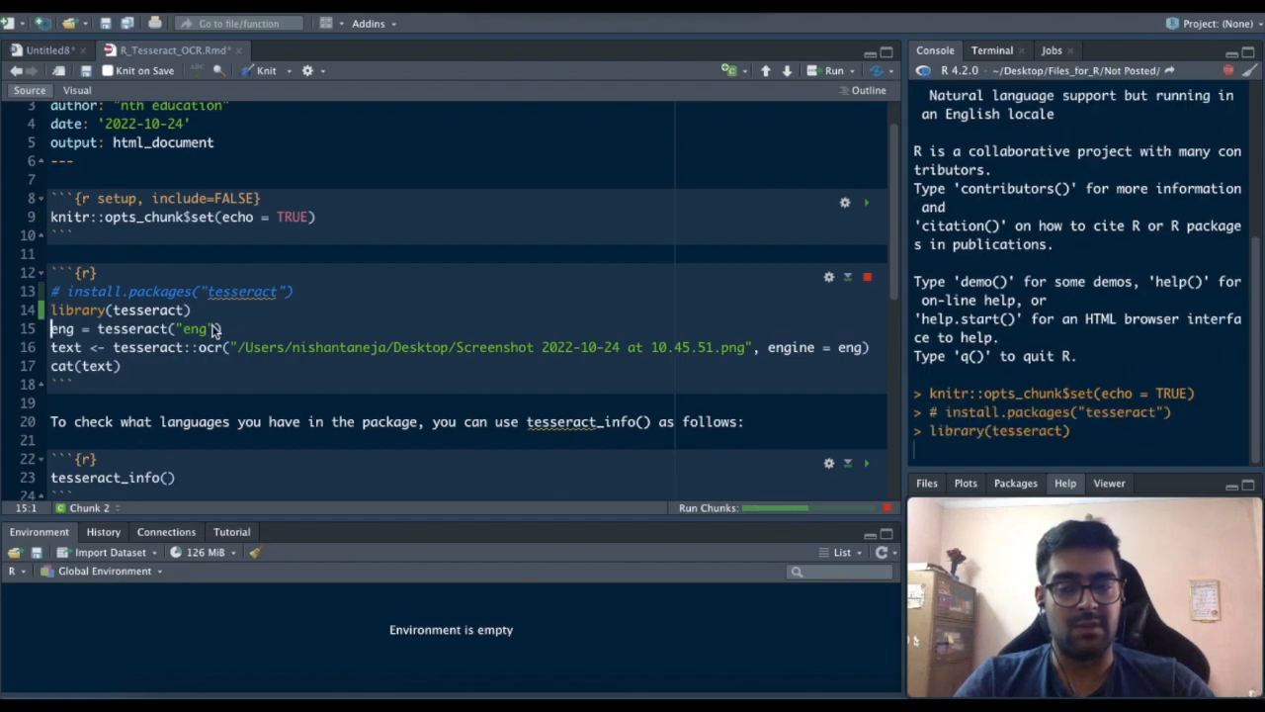
left_click(225, 329)
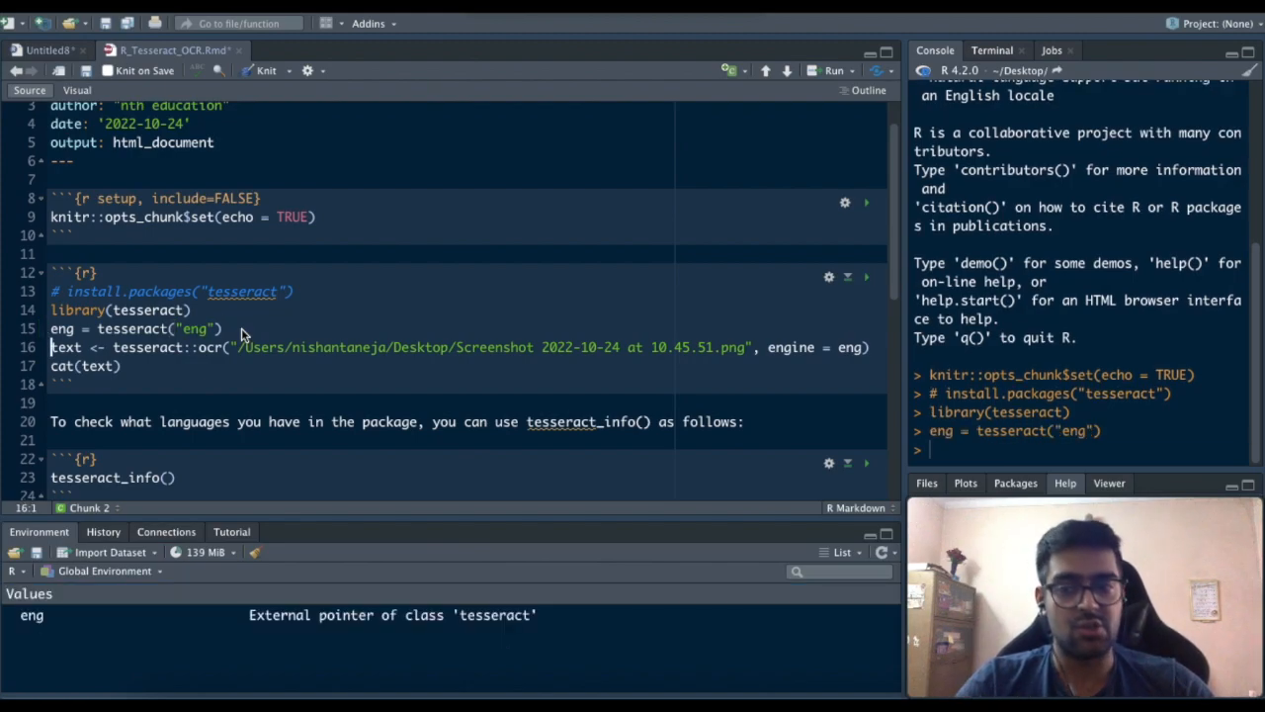
left_click(748, 347)
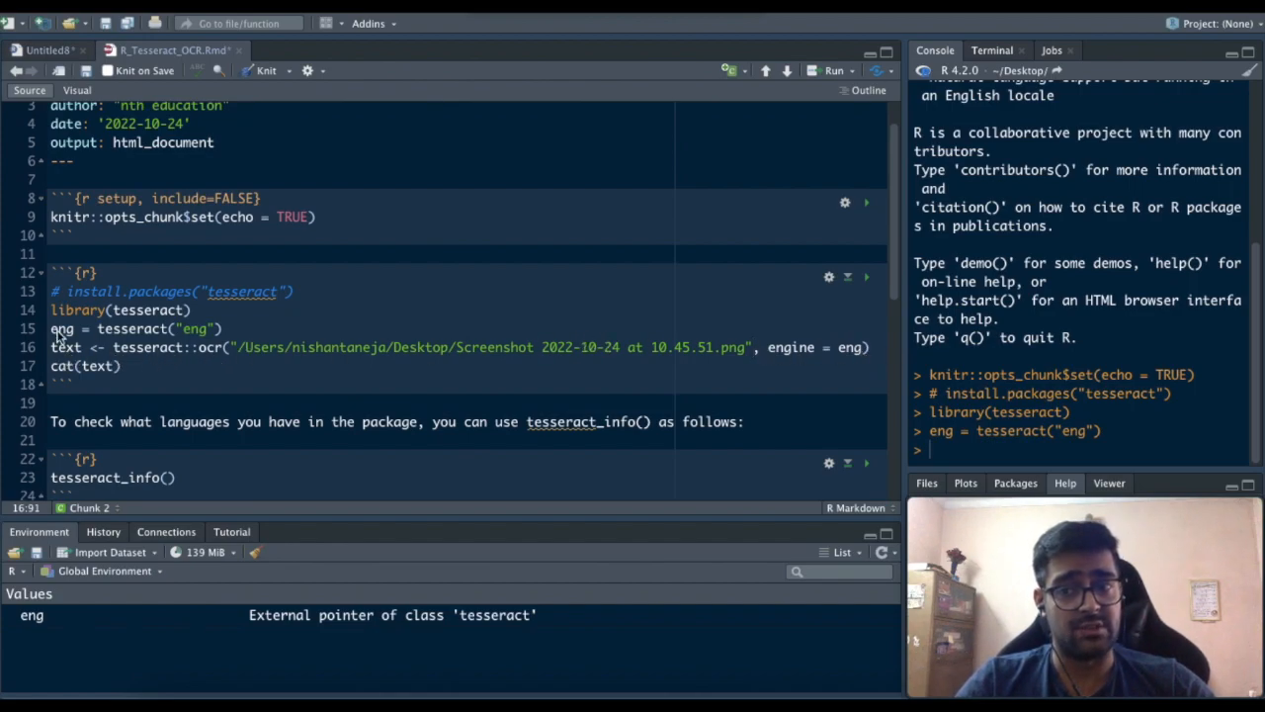
mouse_move(173, 341)
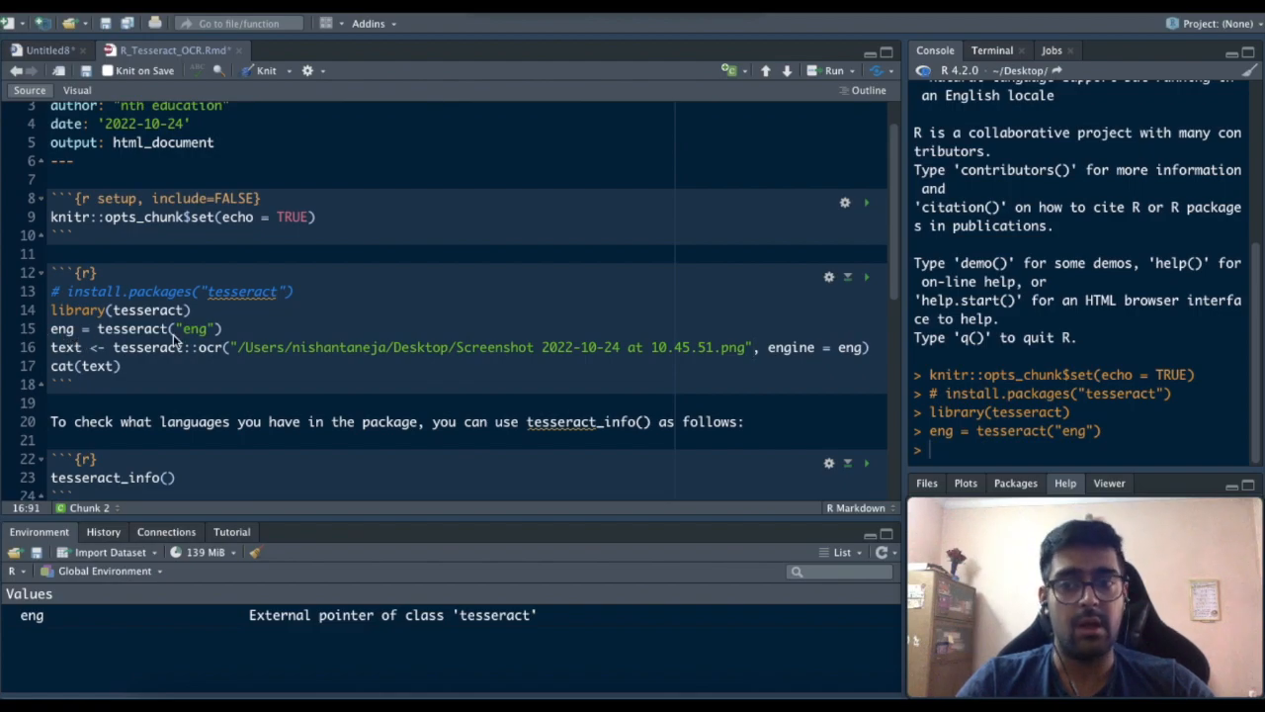
mouse_move(219, 367)
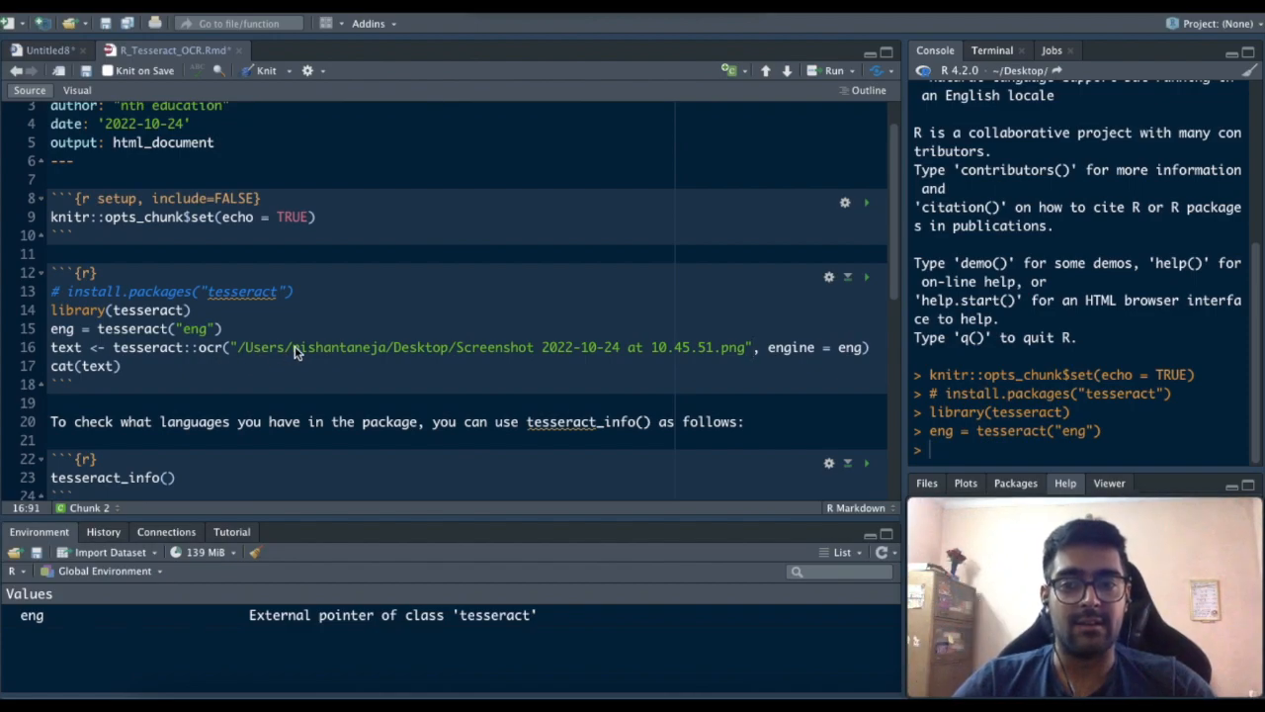
mouse_move(732, 382)
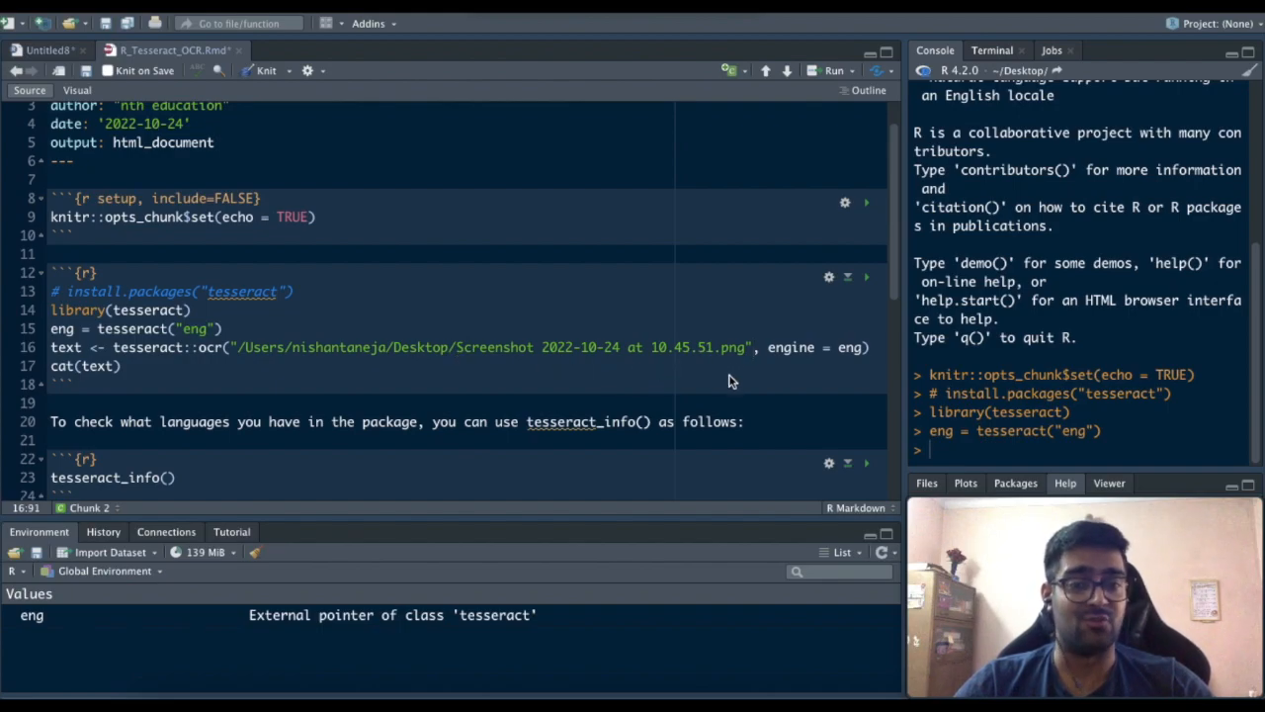
mouse_move(847, 361)
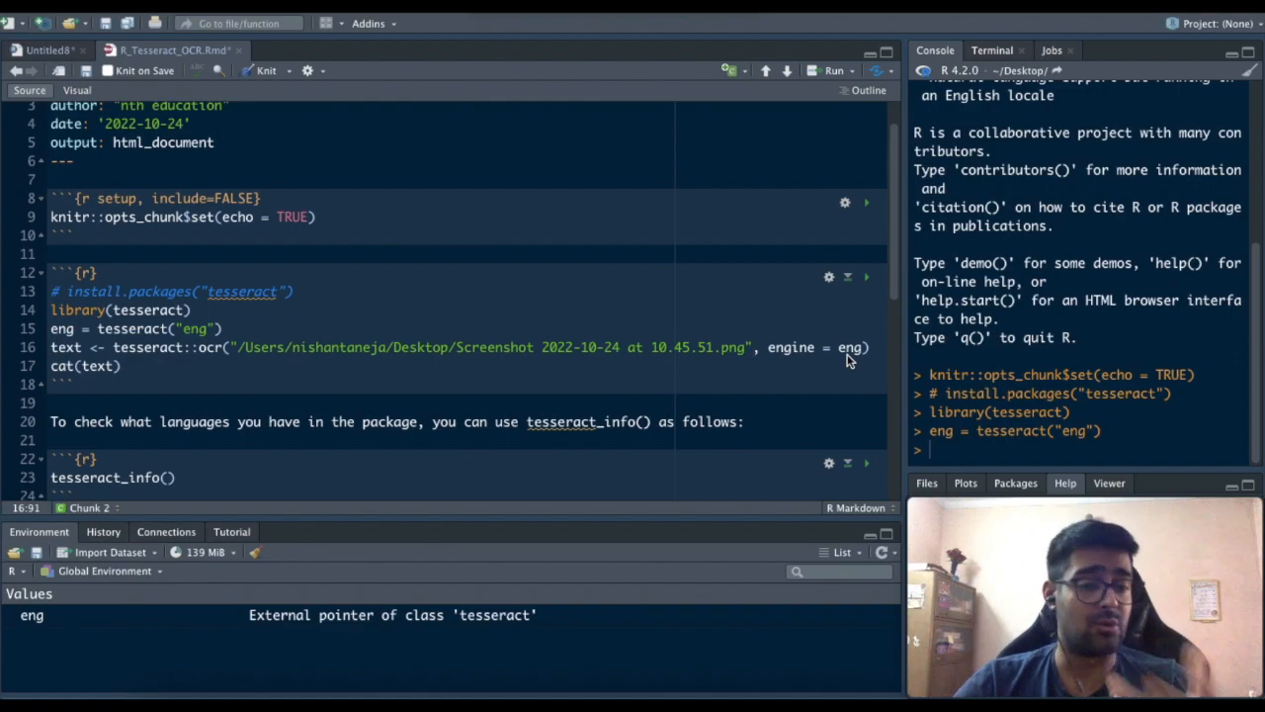
mouse_move(870, 354)
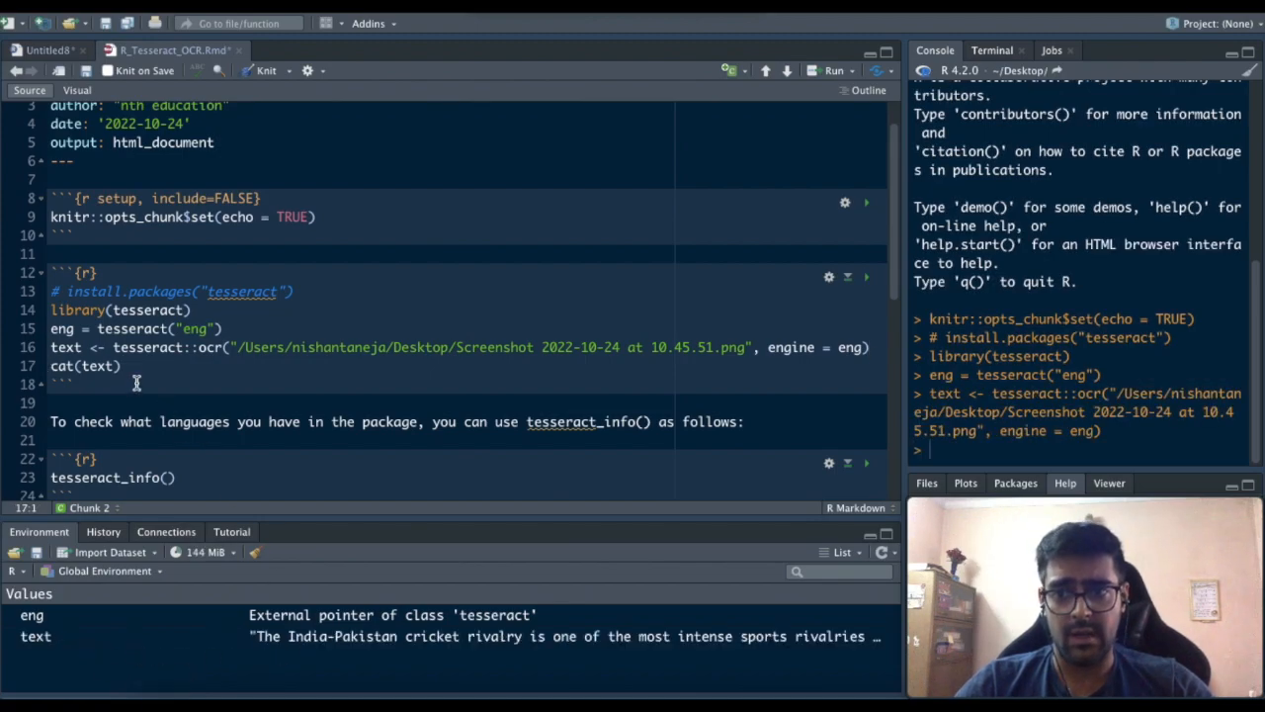
- Run cat(text) and review the printed cricket-rivalry paragraphs, highlighting the first one
left_click(121, 365)
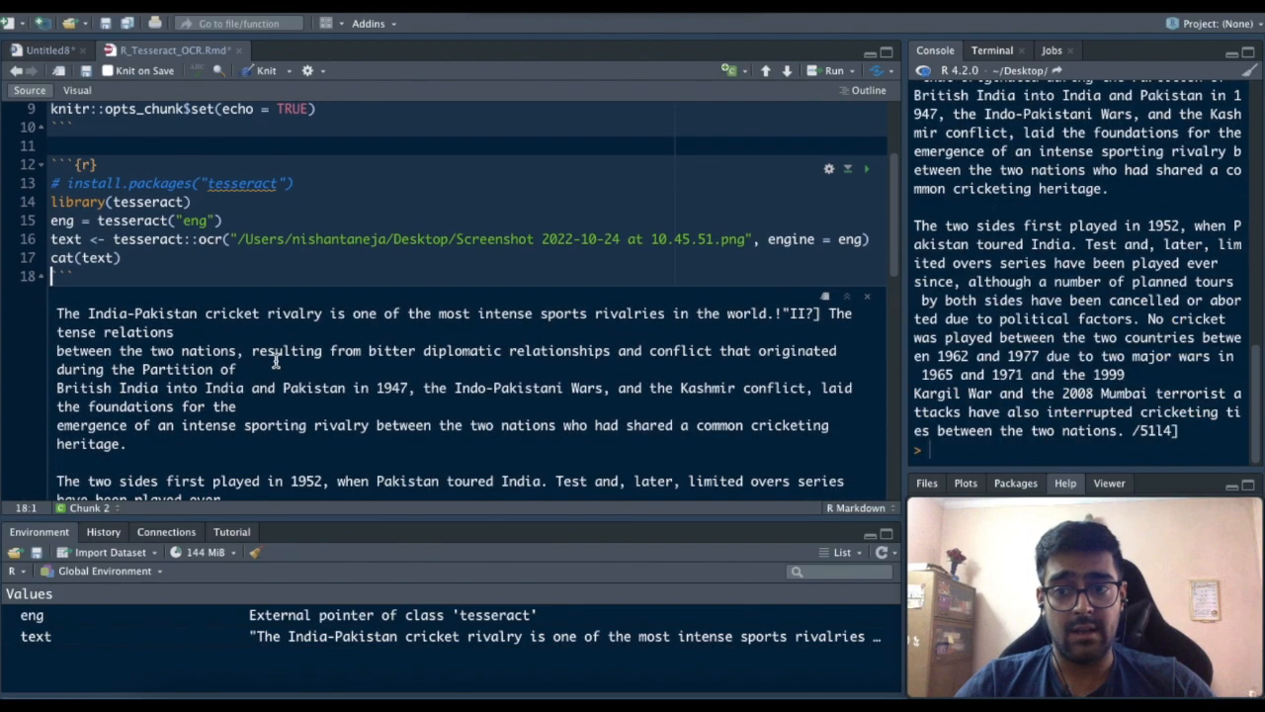
scroll("down", 3)
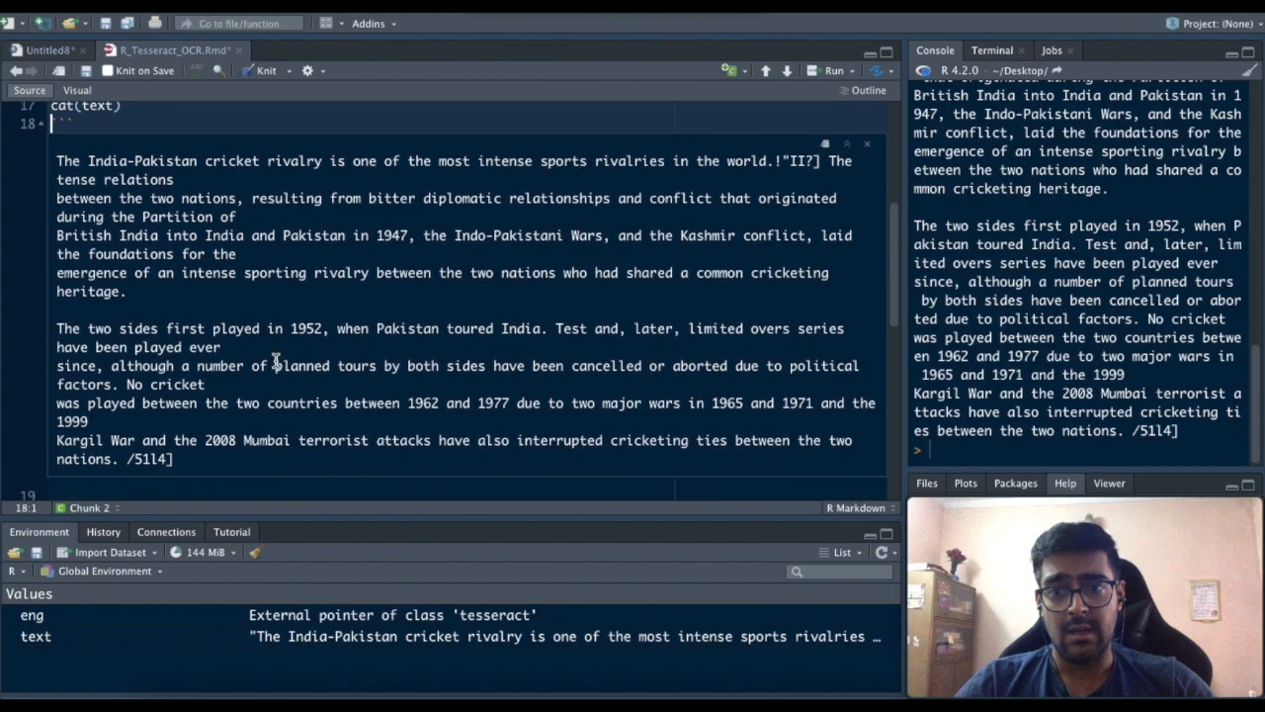
scroll("up", 3)
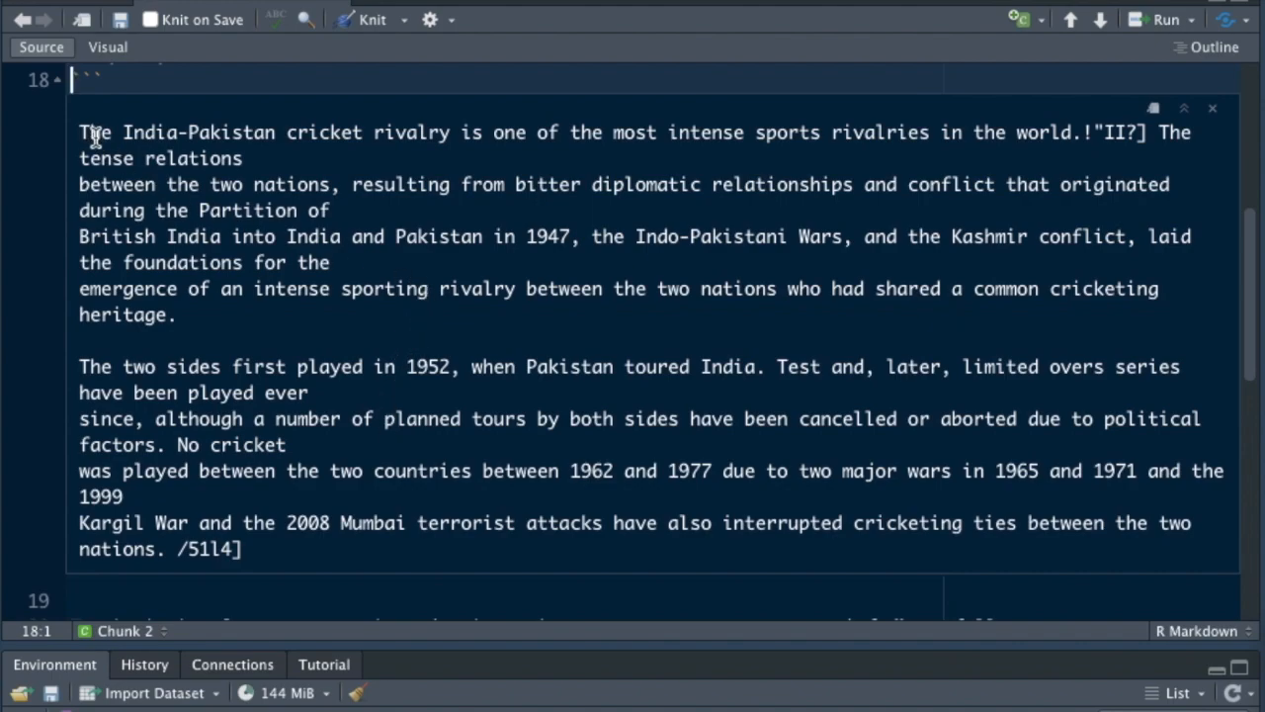
left_click_drag(79, 132, 178, 314)
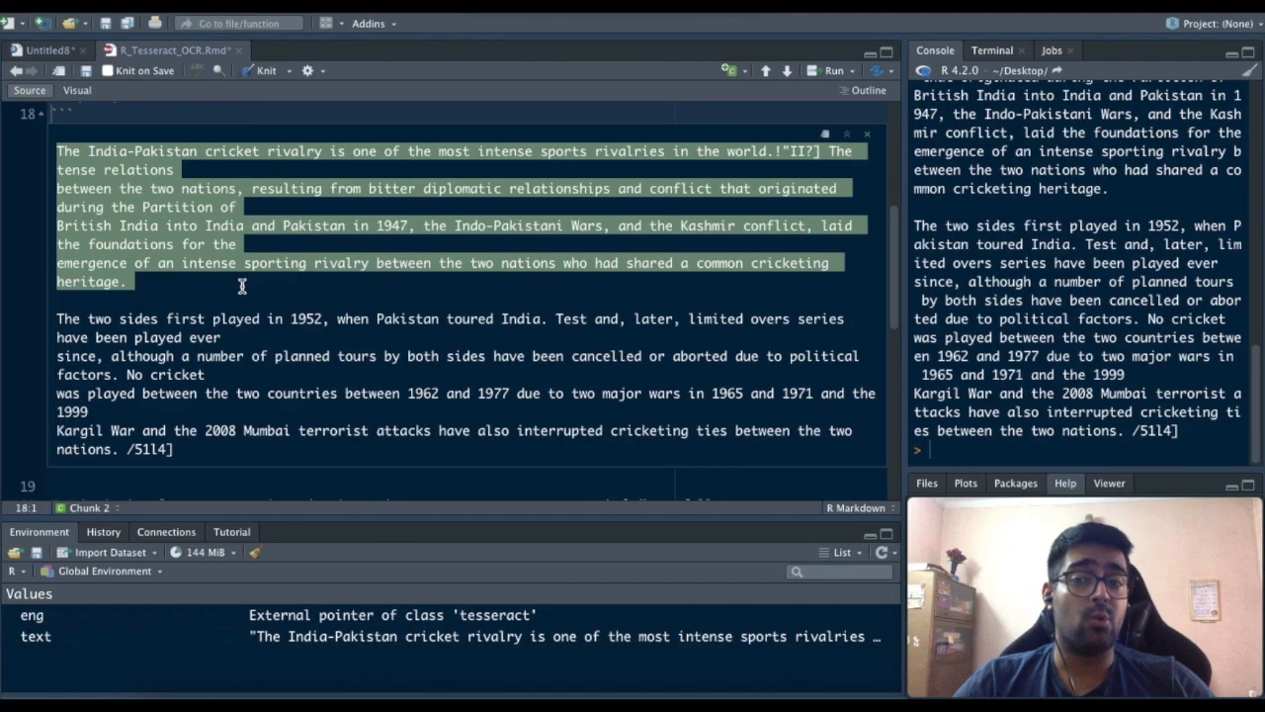
left_click(242, 285)
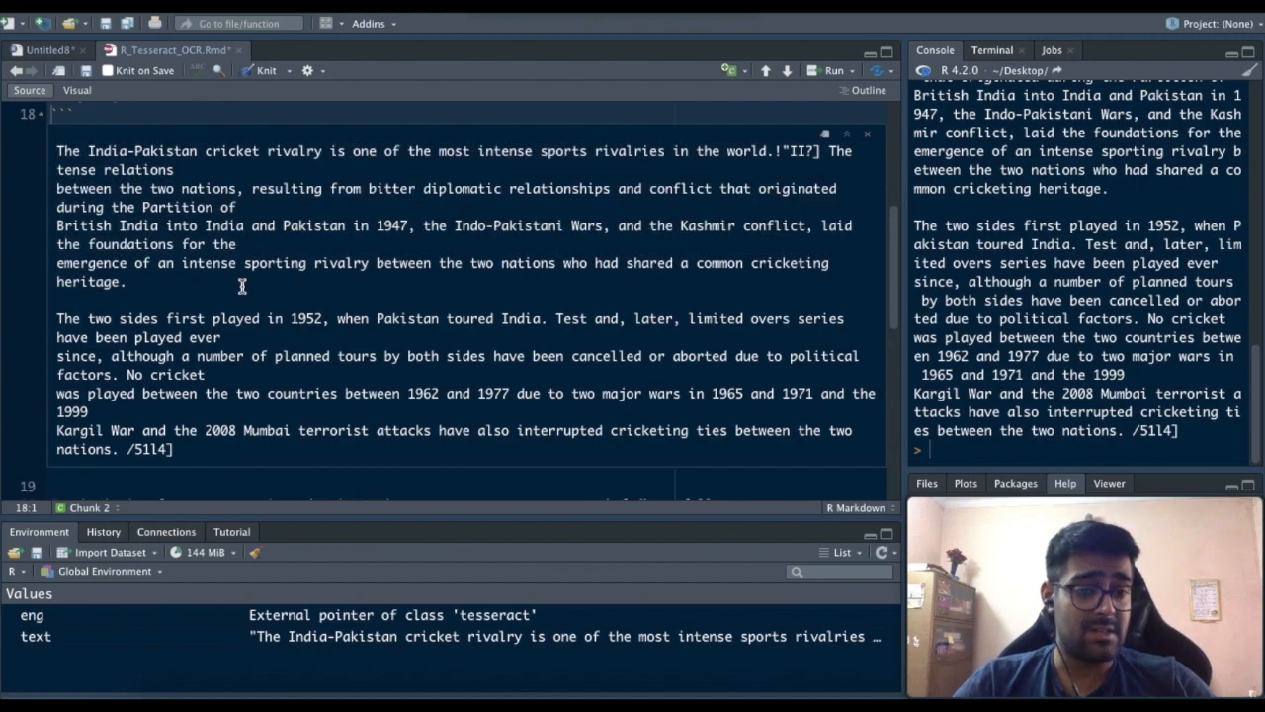
scroll("up", 3)
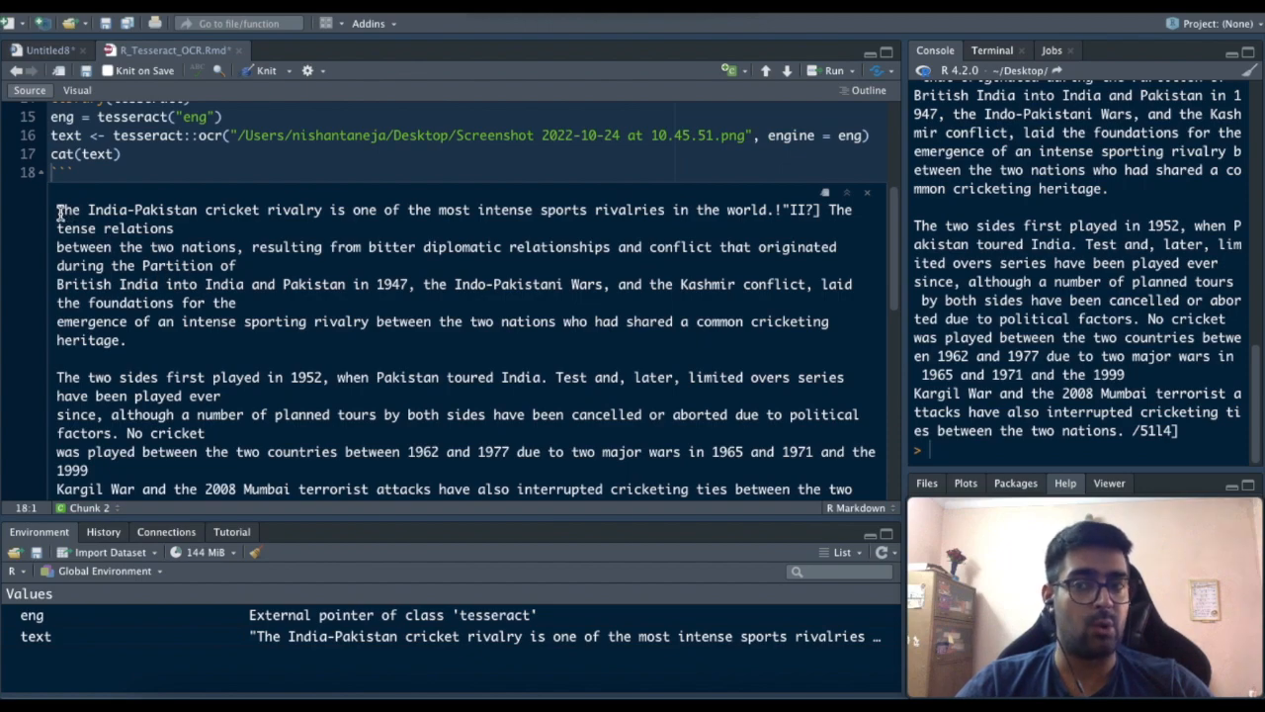
mouse_move(142, 336)
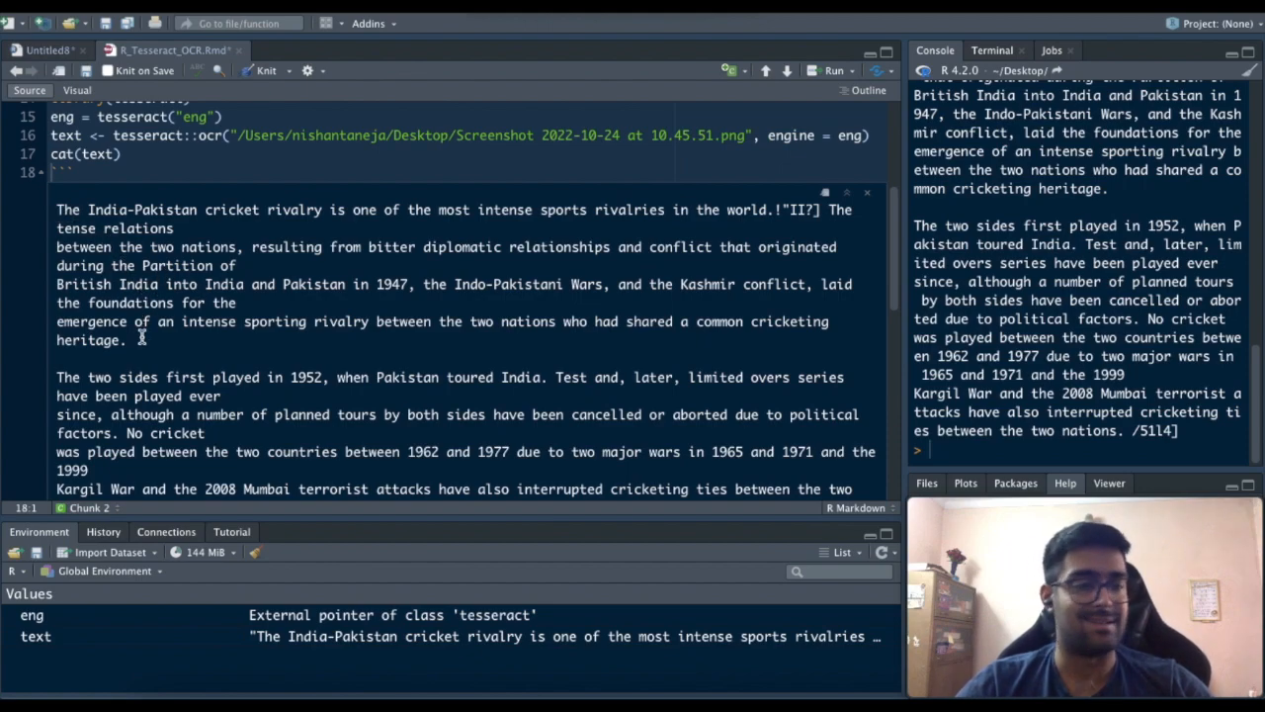
scroll("down", 3)
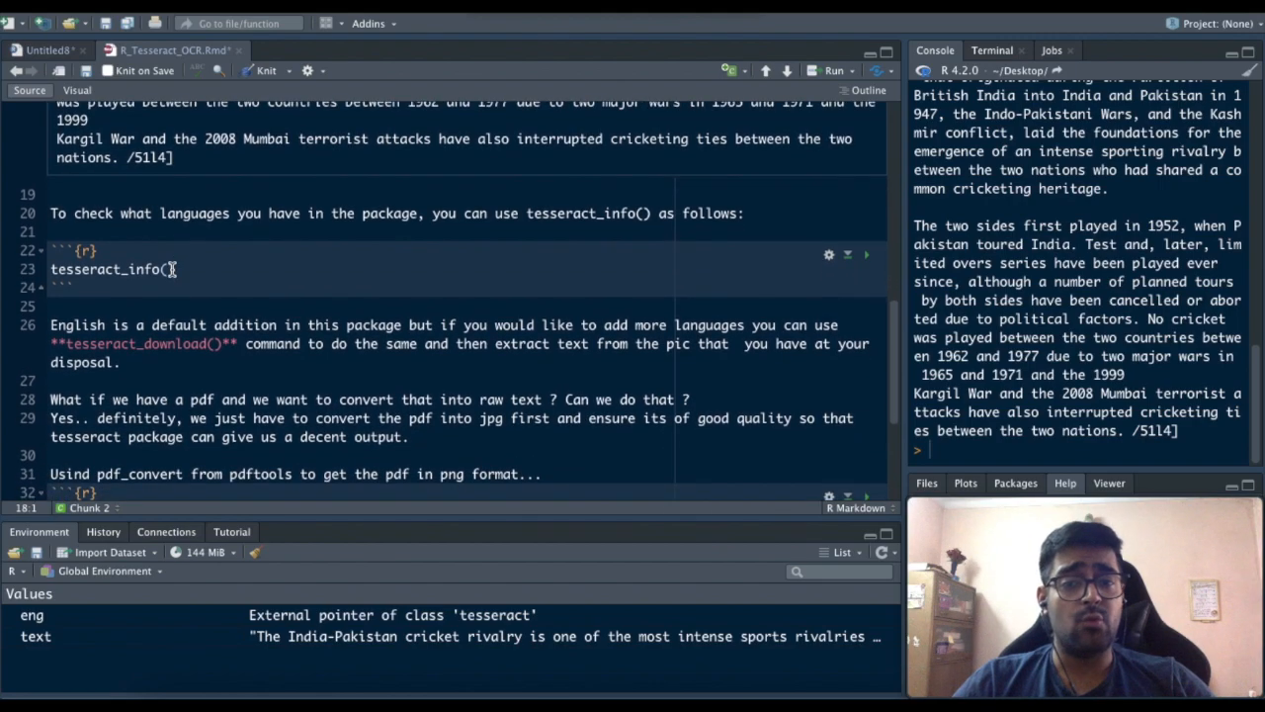
- Run the tesseract_info() chunk and scroll through its data path, languages, version and configs
left_click(176, 269)
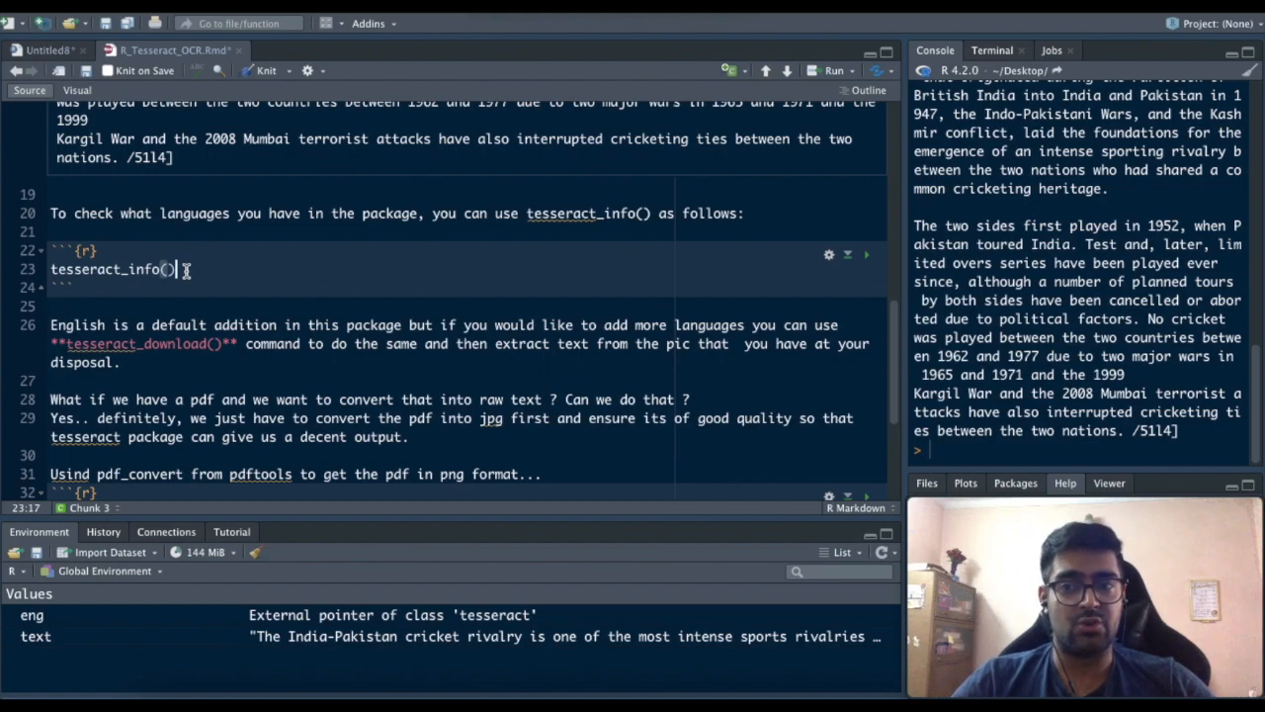
left_click(867, 254)
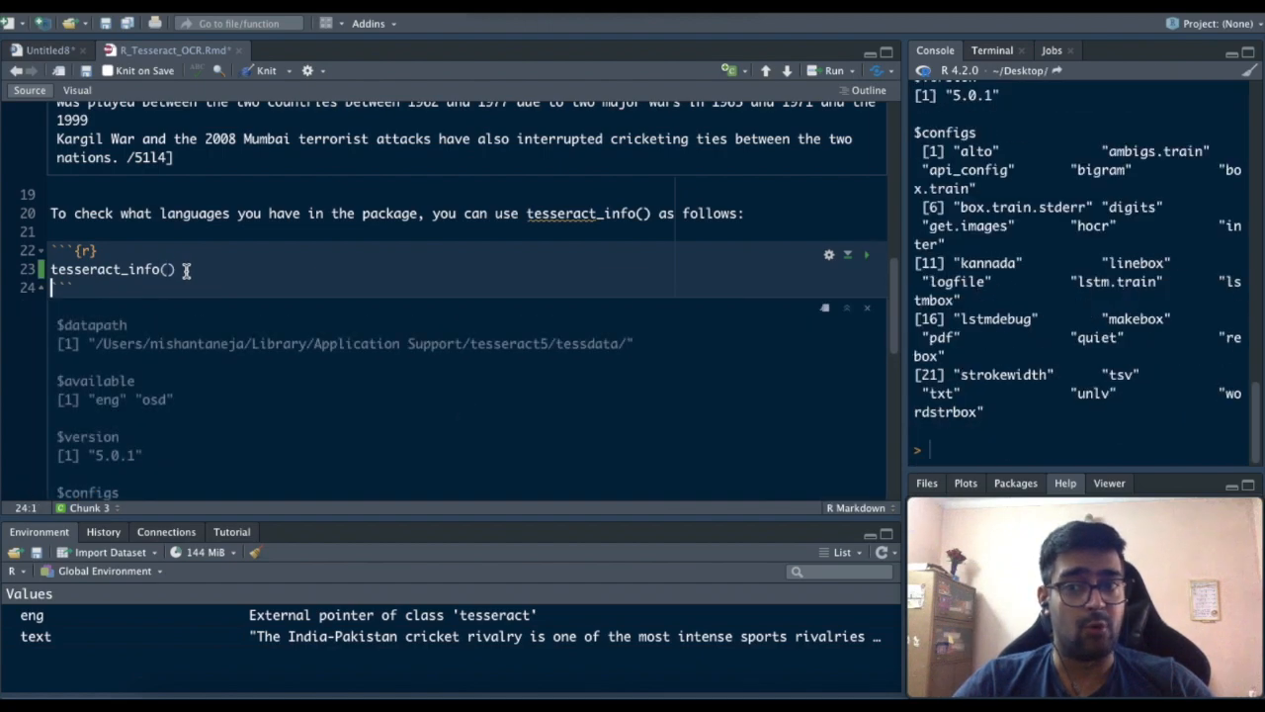
scroll("down", 3)
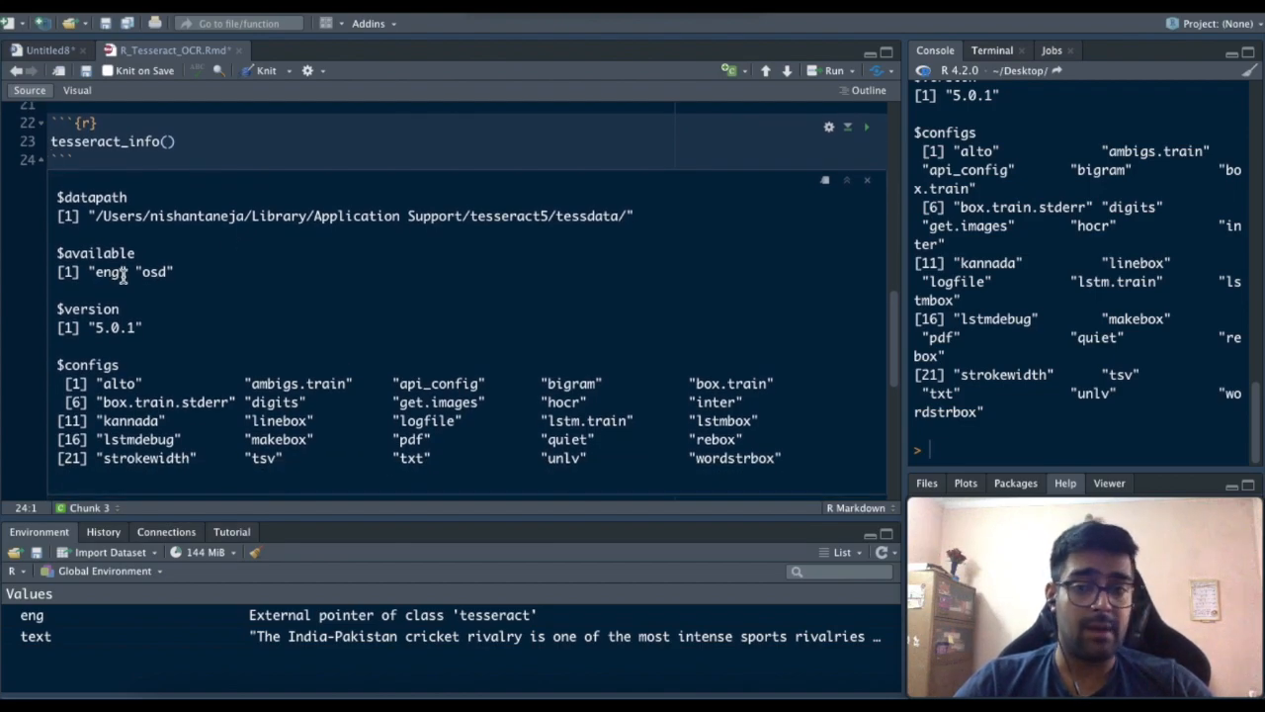
scroll("down", 3)
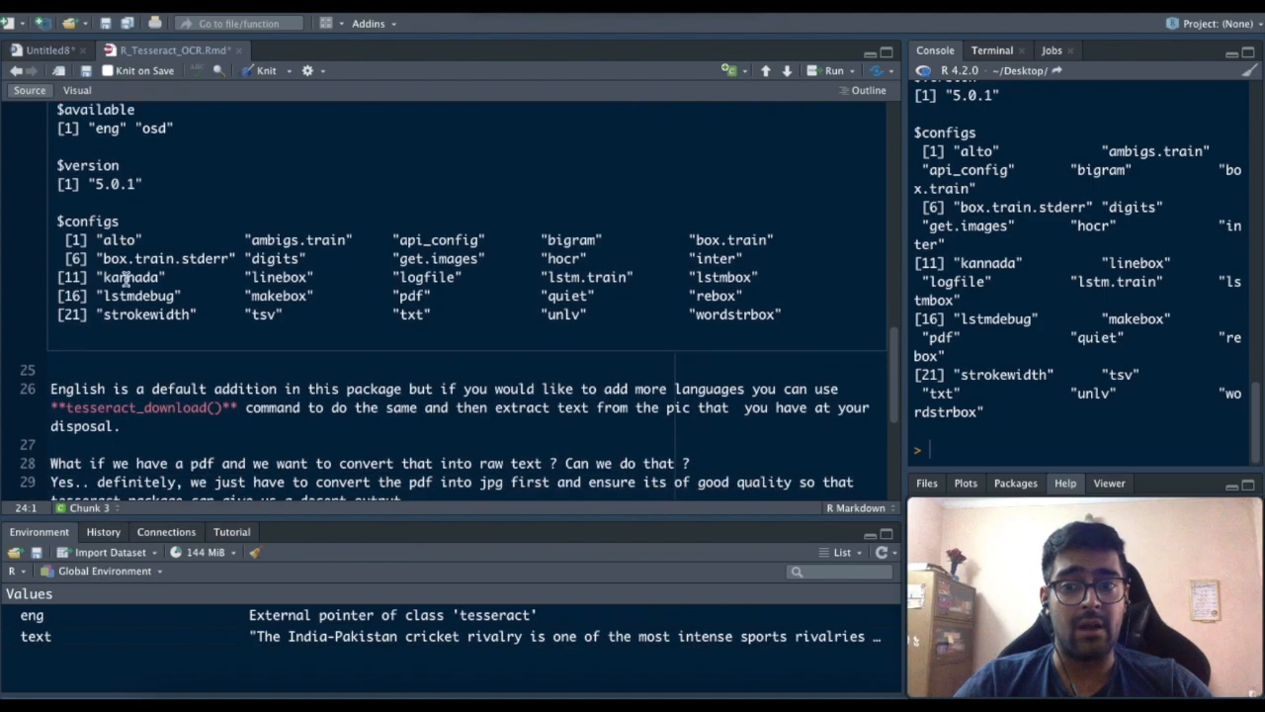
scroll("down", 3)
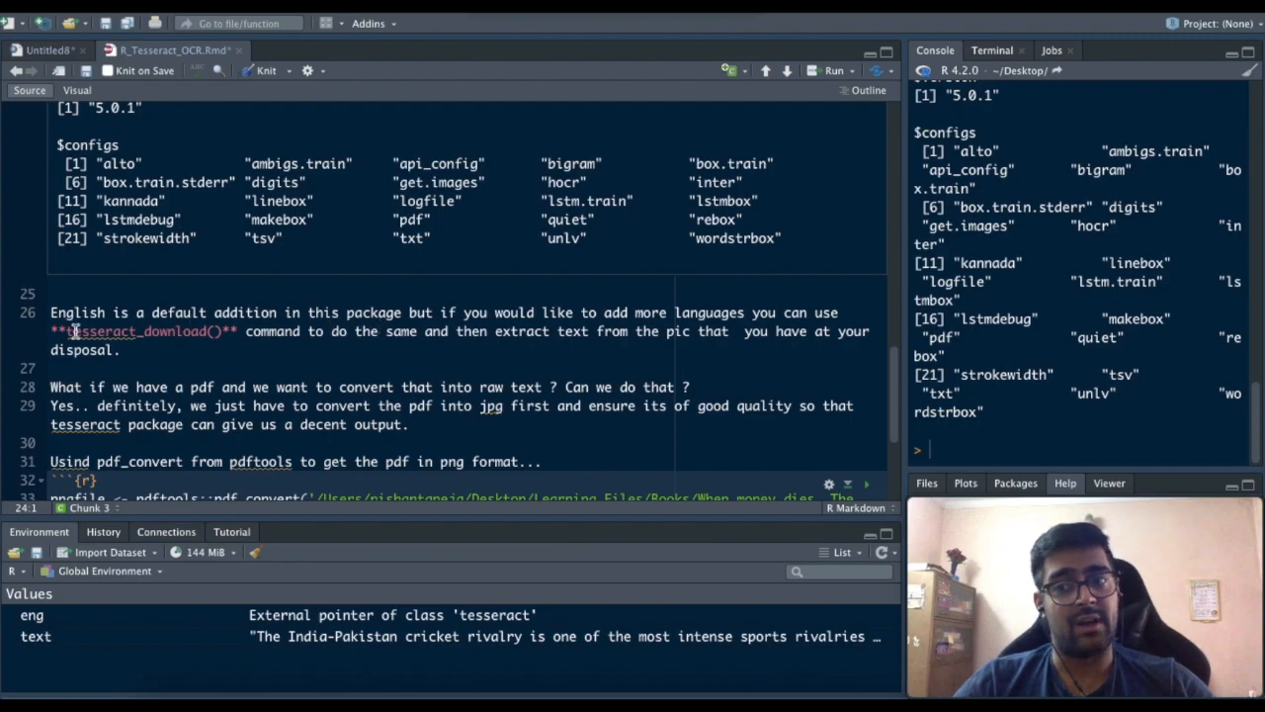
left_click(297, 374)
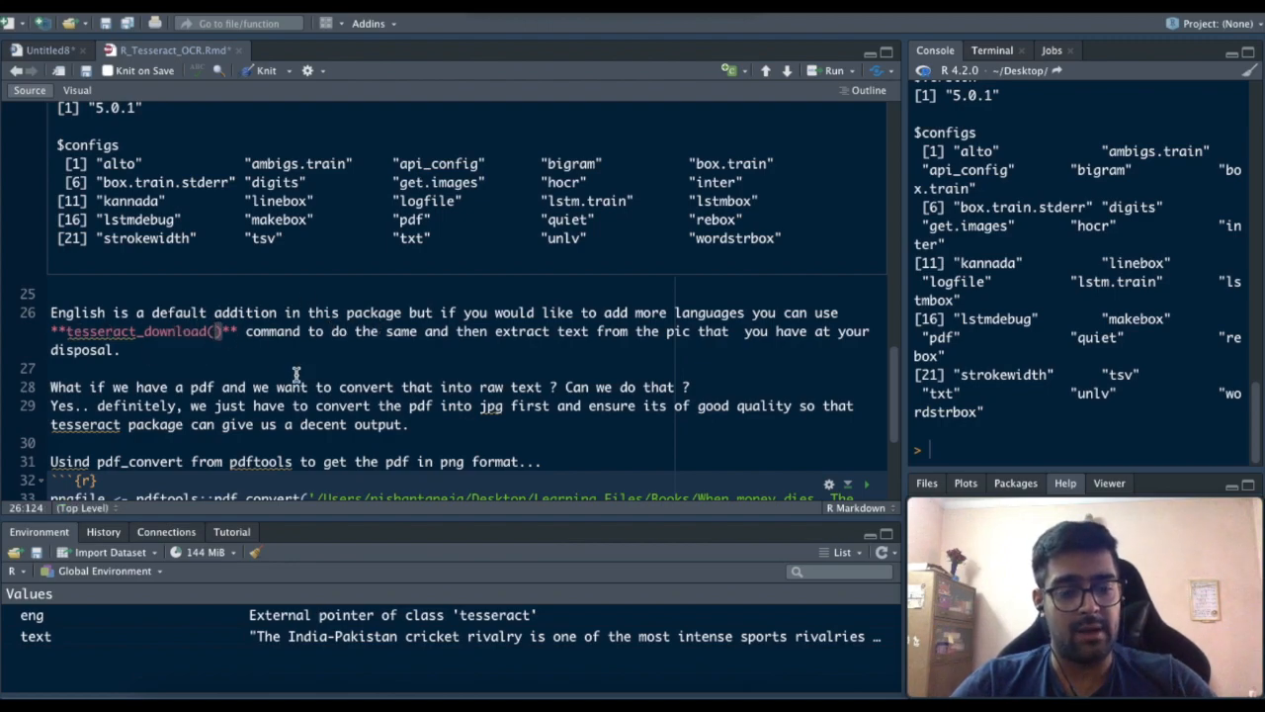
type("\"nld\"")
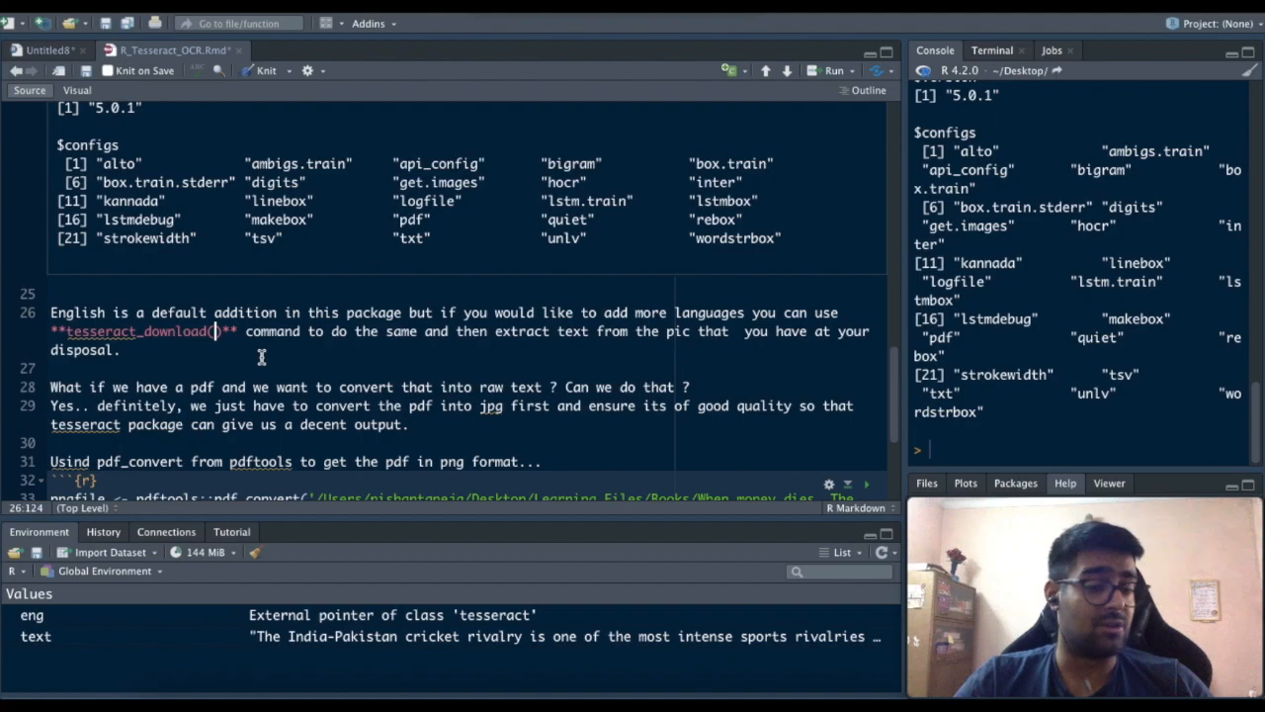
scroll("down", 3)
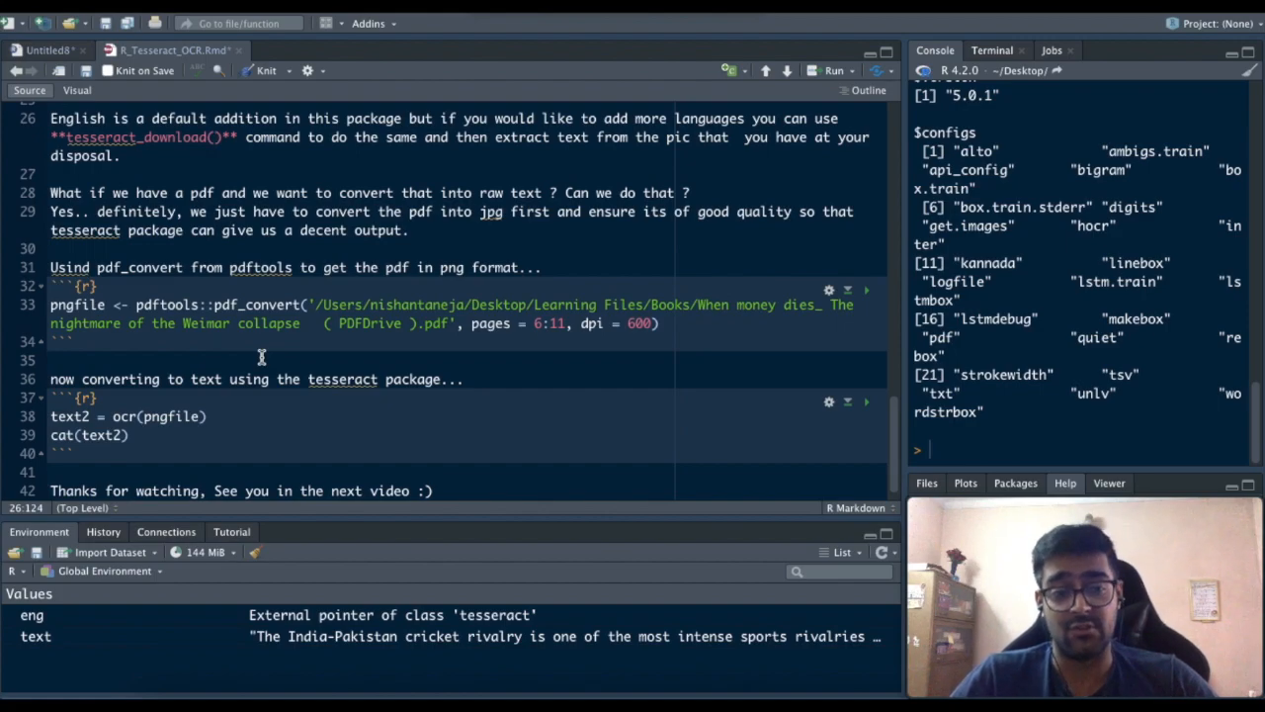
mouse_move(143, 311)
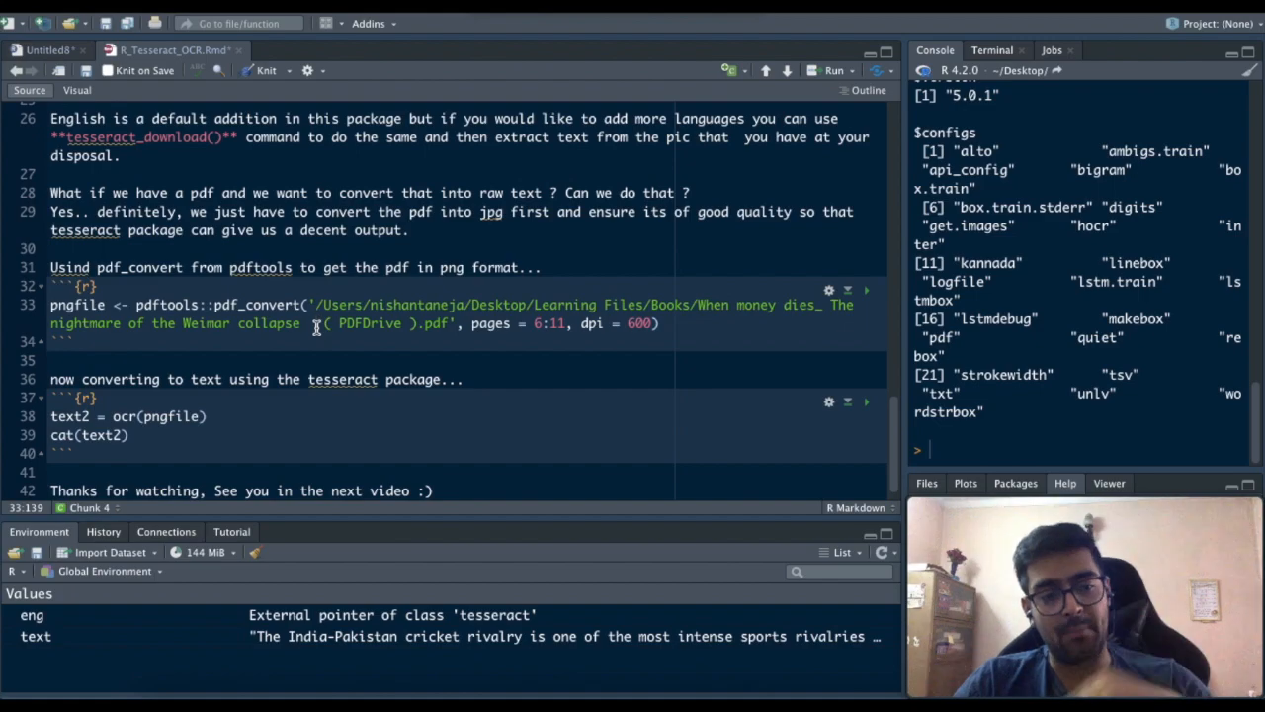
mouse_move(600, 338)
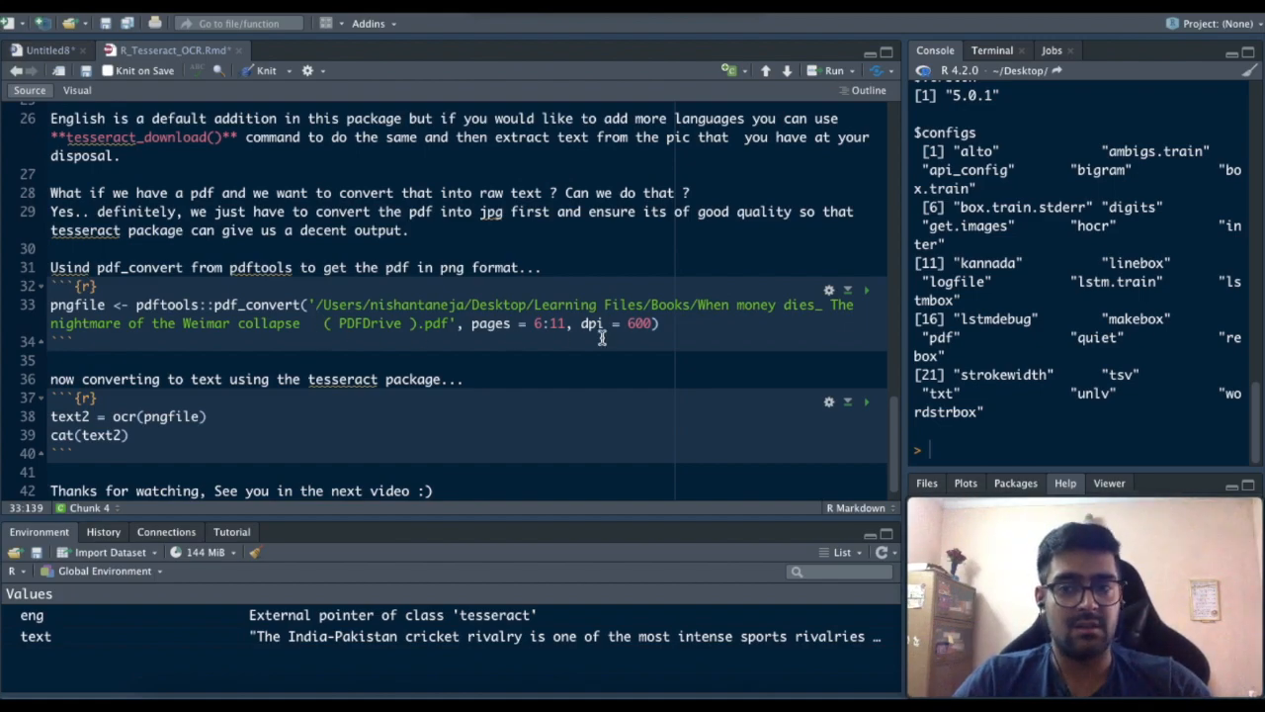
- Run the pdf_convert chunk converting PDF pages 6–11 to PNG images
left_click(867, 289)
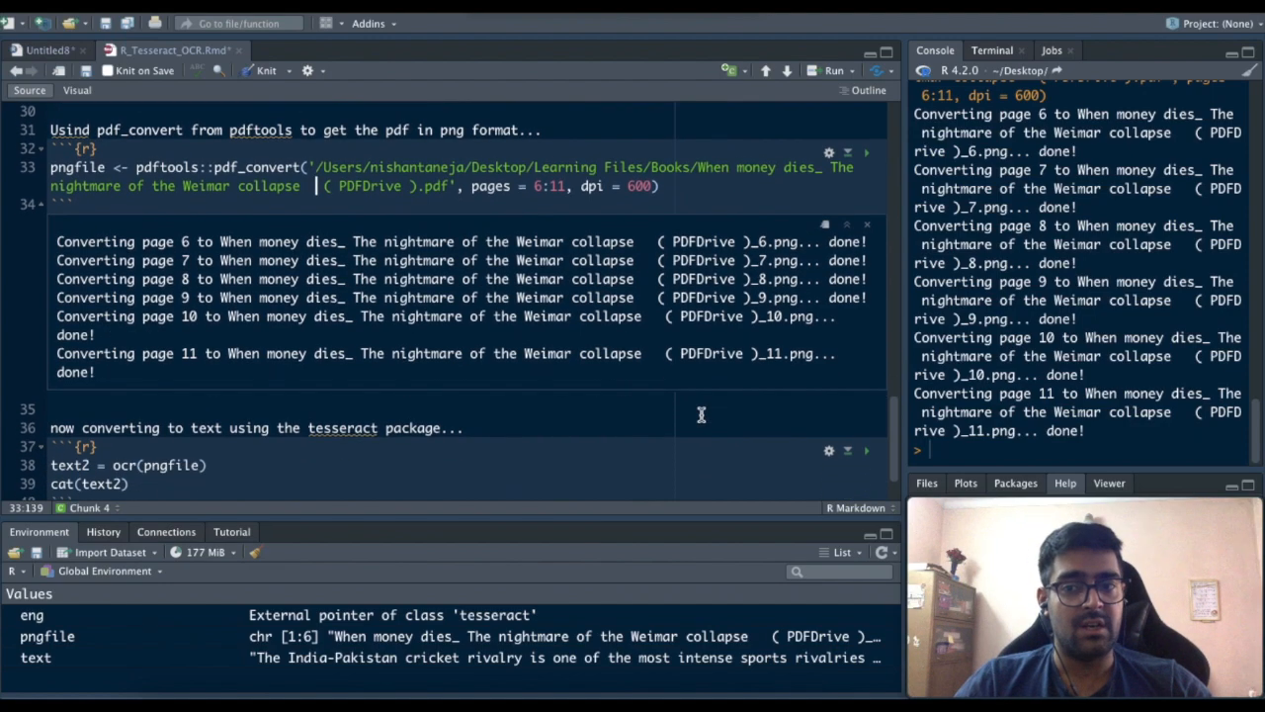
scroll("down", 3)
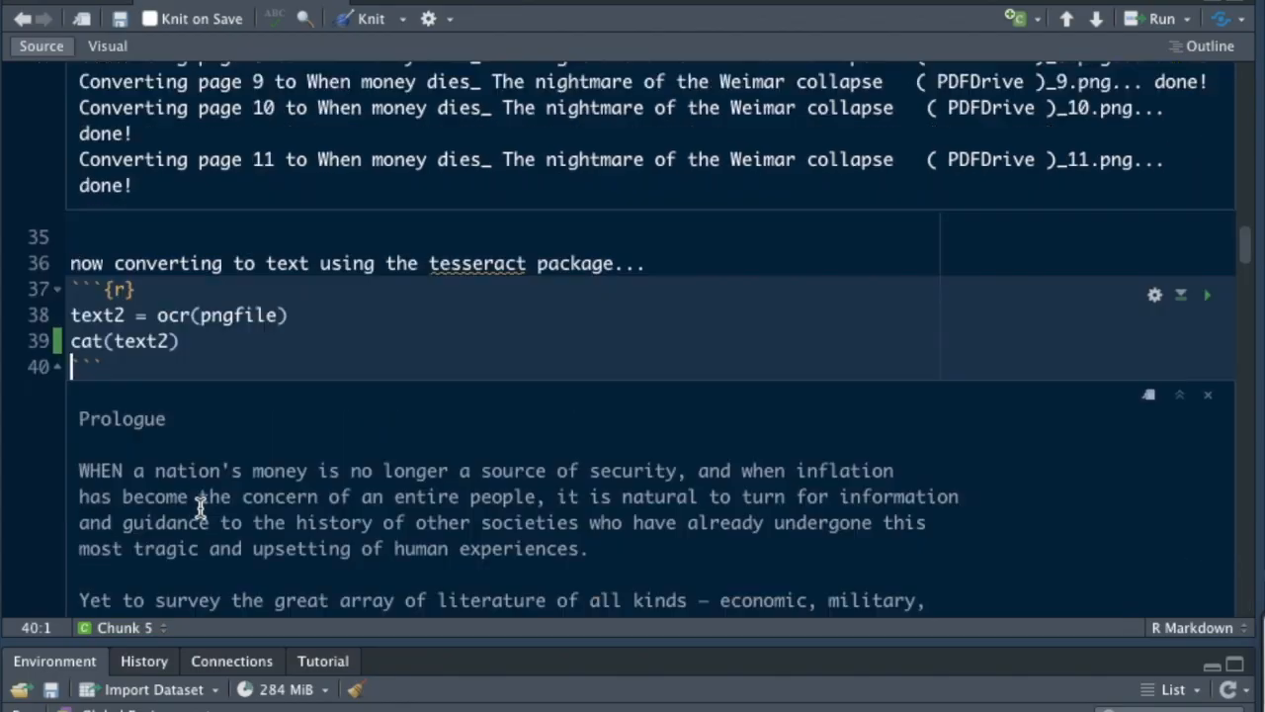
scroll("down", 3)
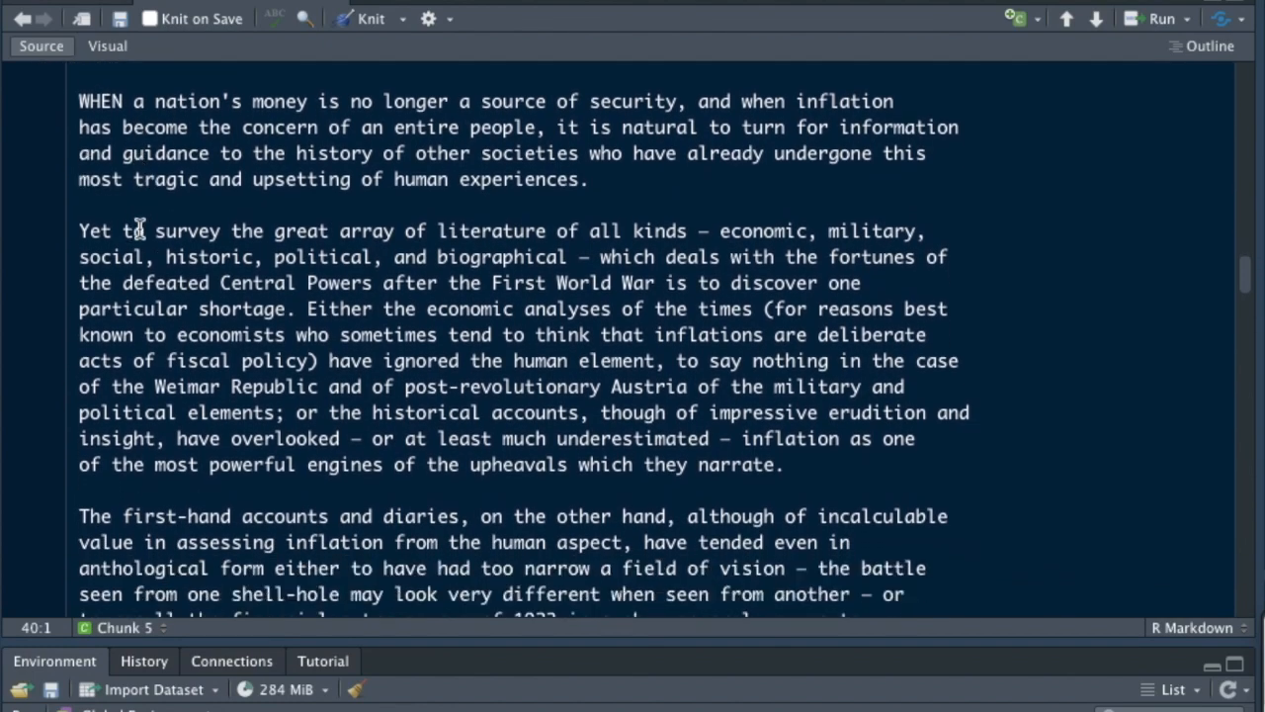
scroll("down", 3)
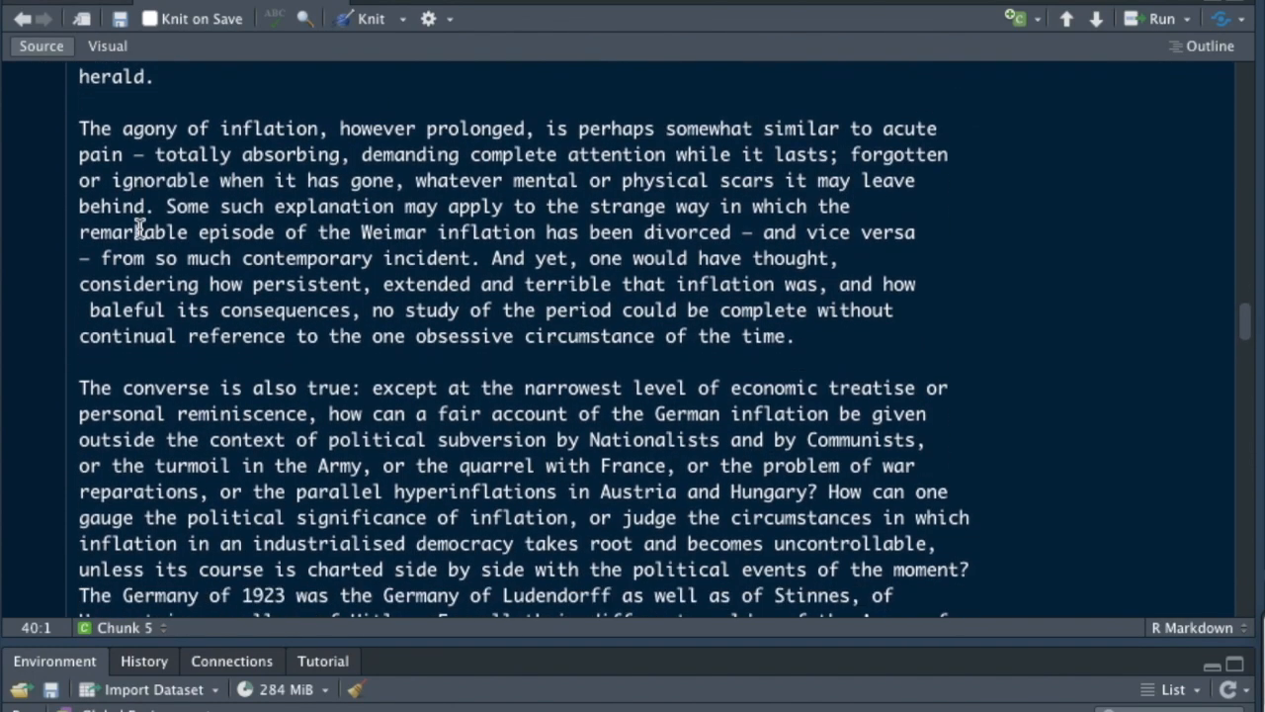
scroll("down", 3)
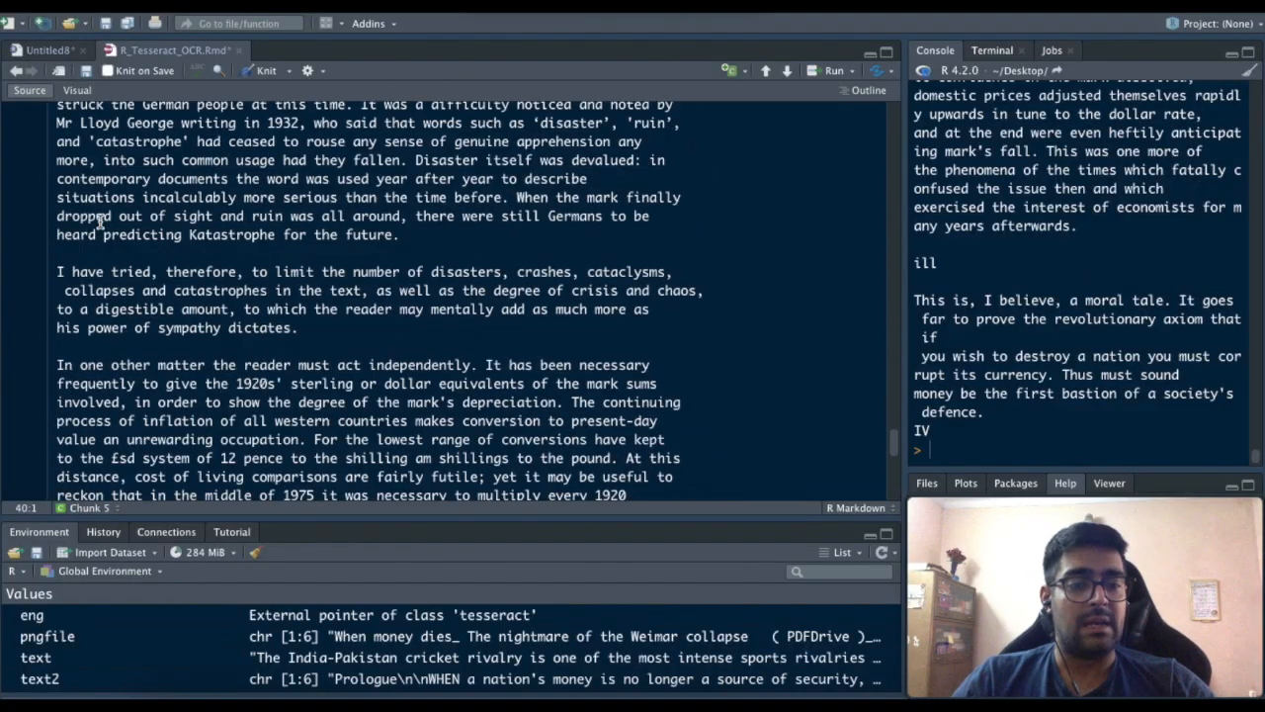
scroll("down", 3)
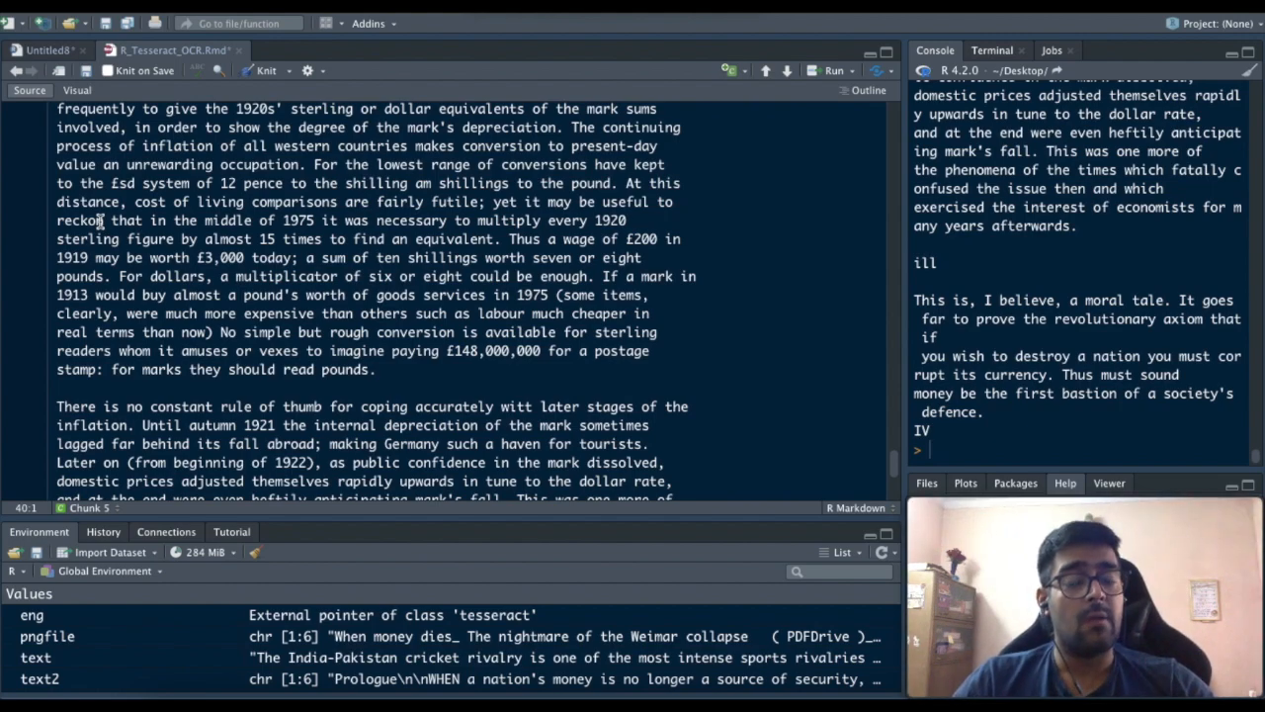
scroll("up", 3)
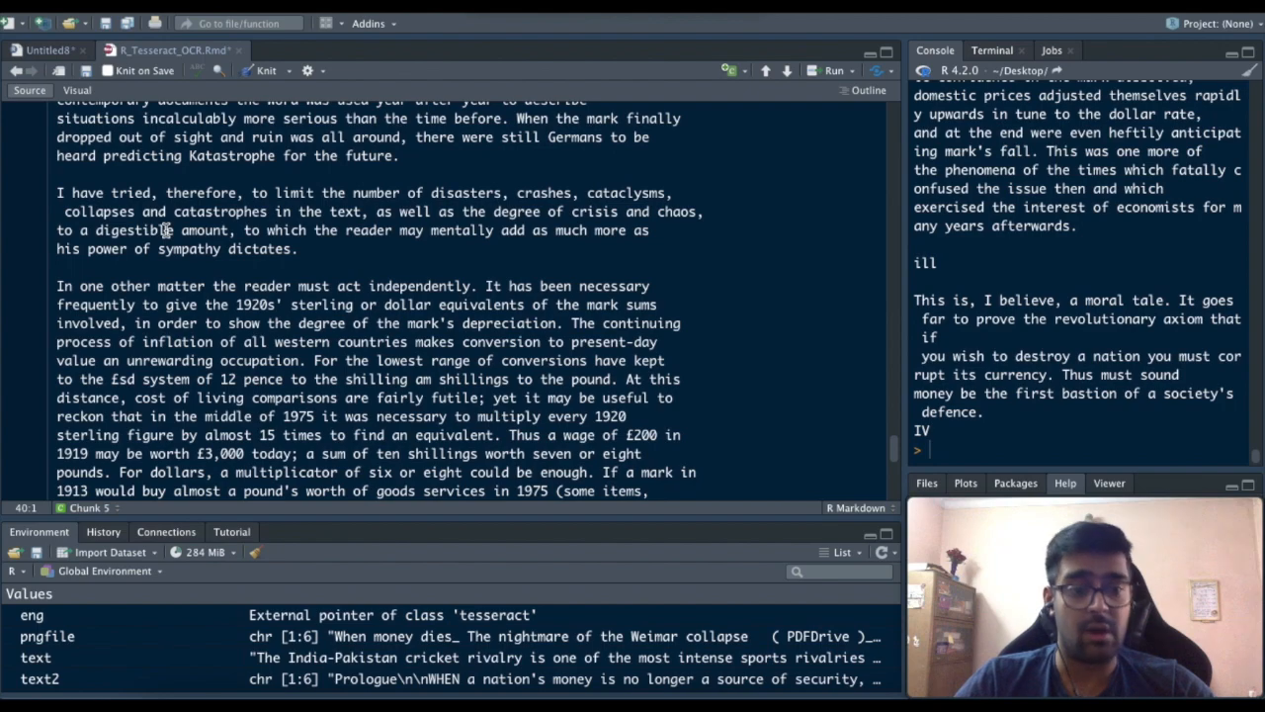
mouse_move(288, 312)
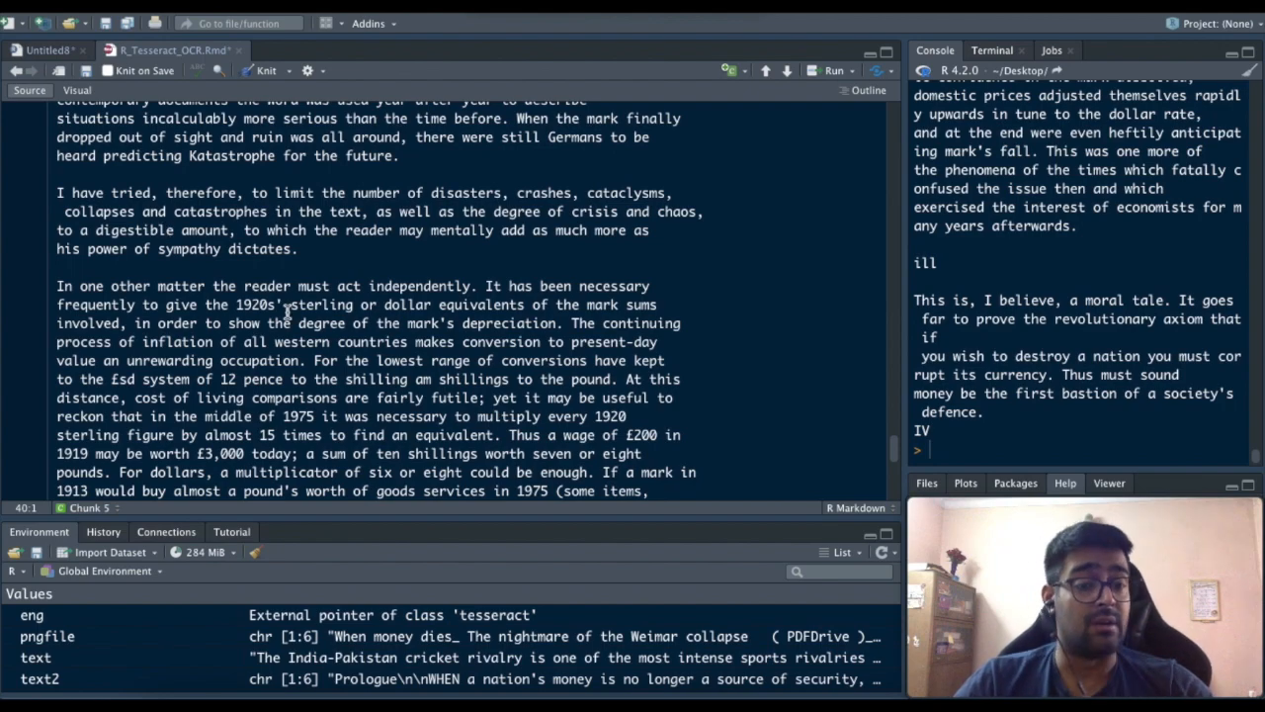
scroll("down", 3)
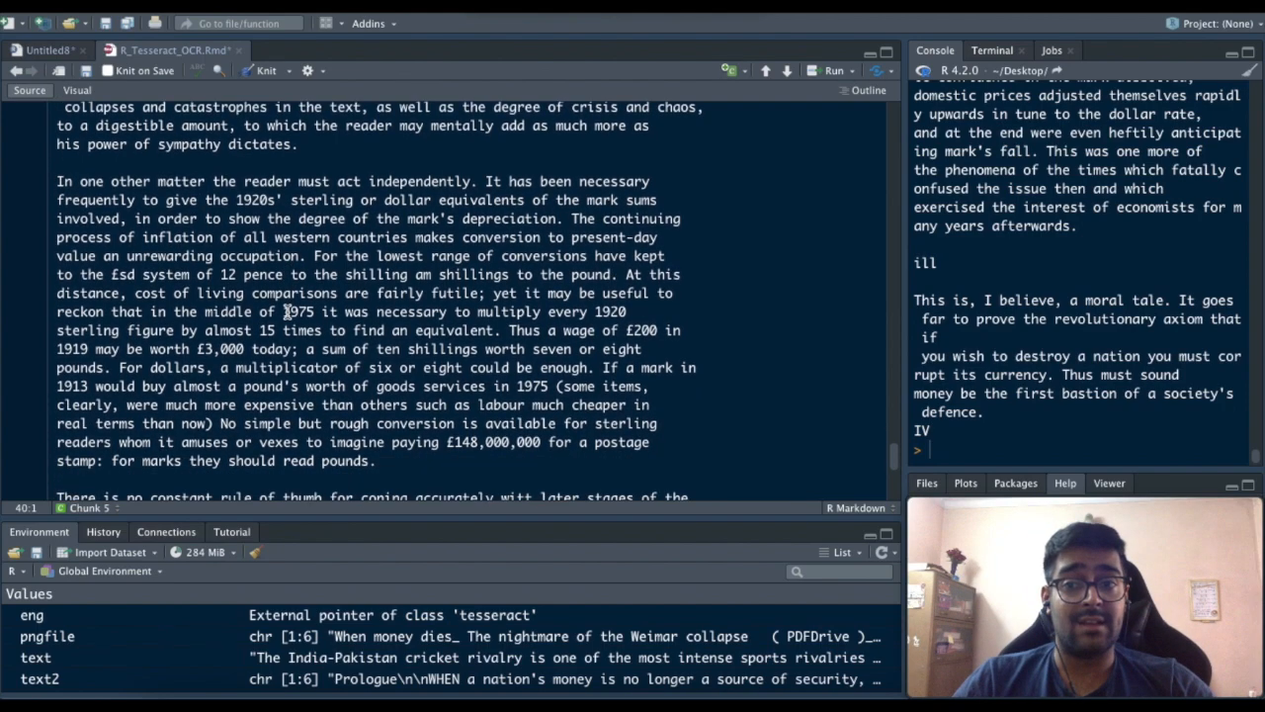
scroll("down", 3)
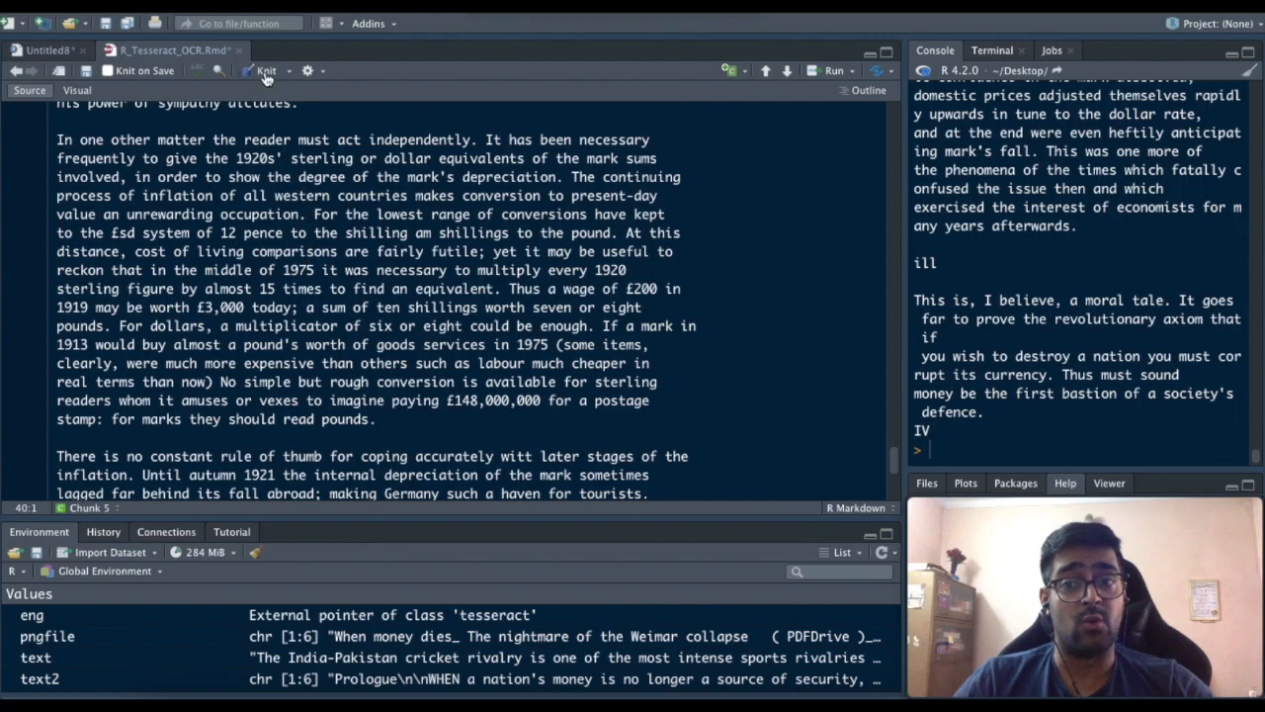
- Knit the notebook to the R_Tesseract_OCR_engine HTML report and open its preview
left_click(265, 70)
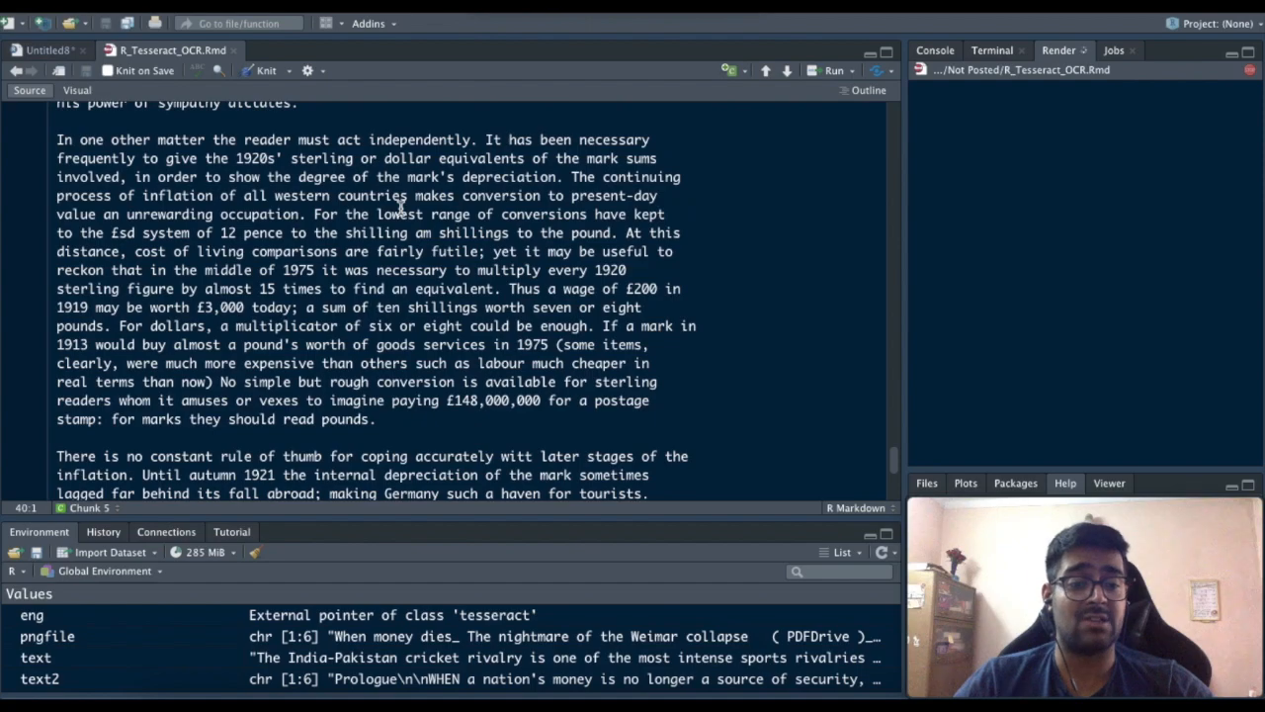
left_click(265, 70)
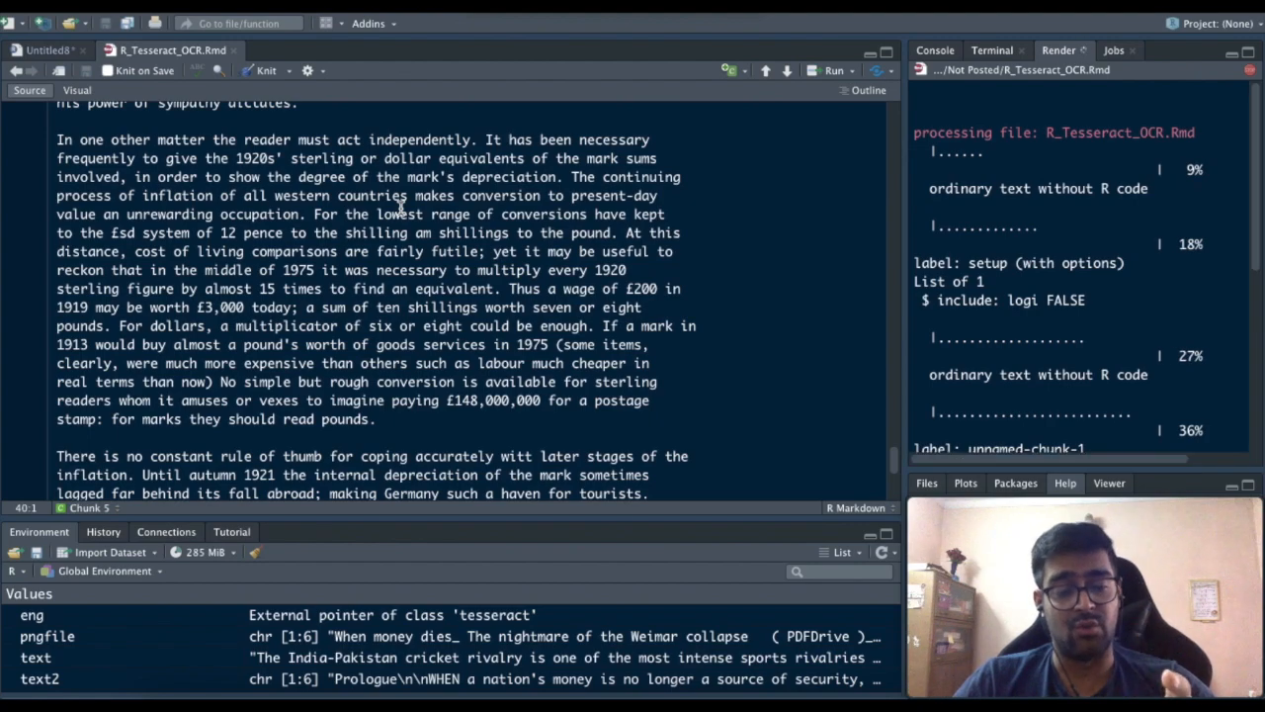
left_click(260, 71)
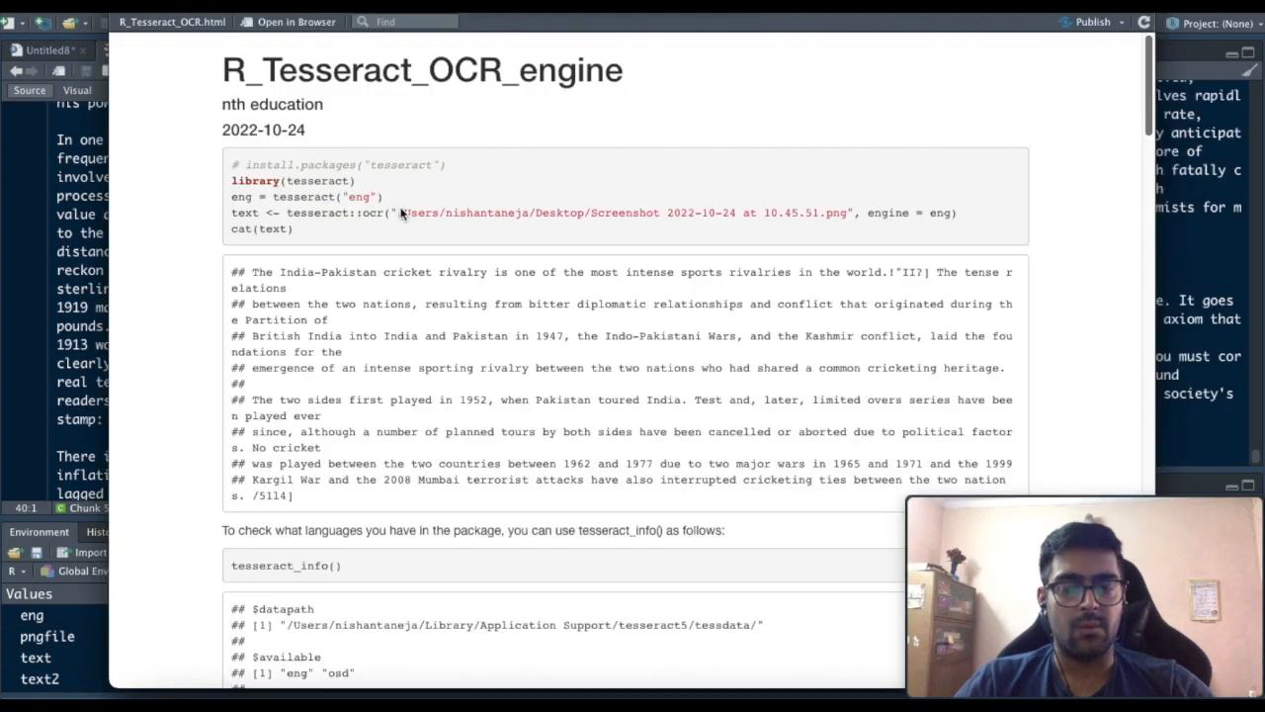
mouse_move(525, 364)
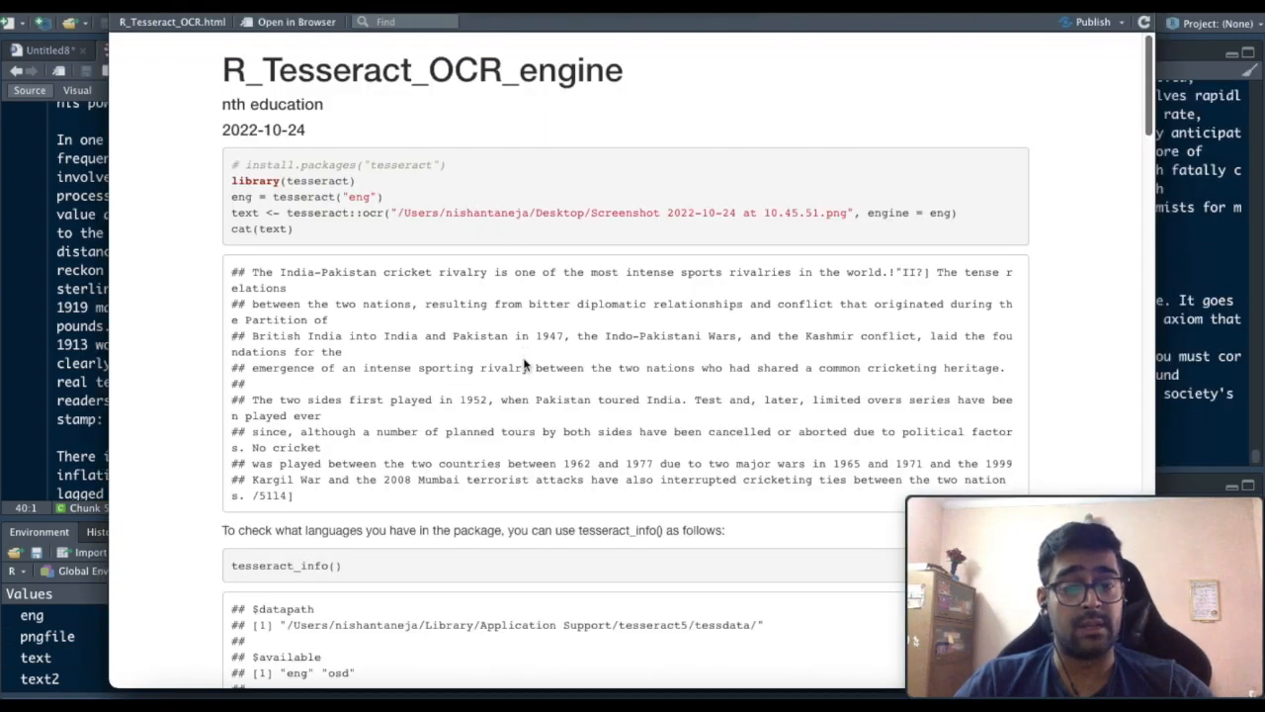
scroll("up", 3)
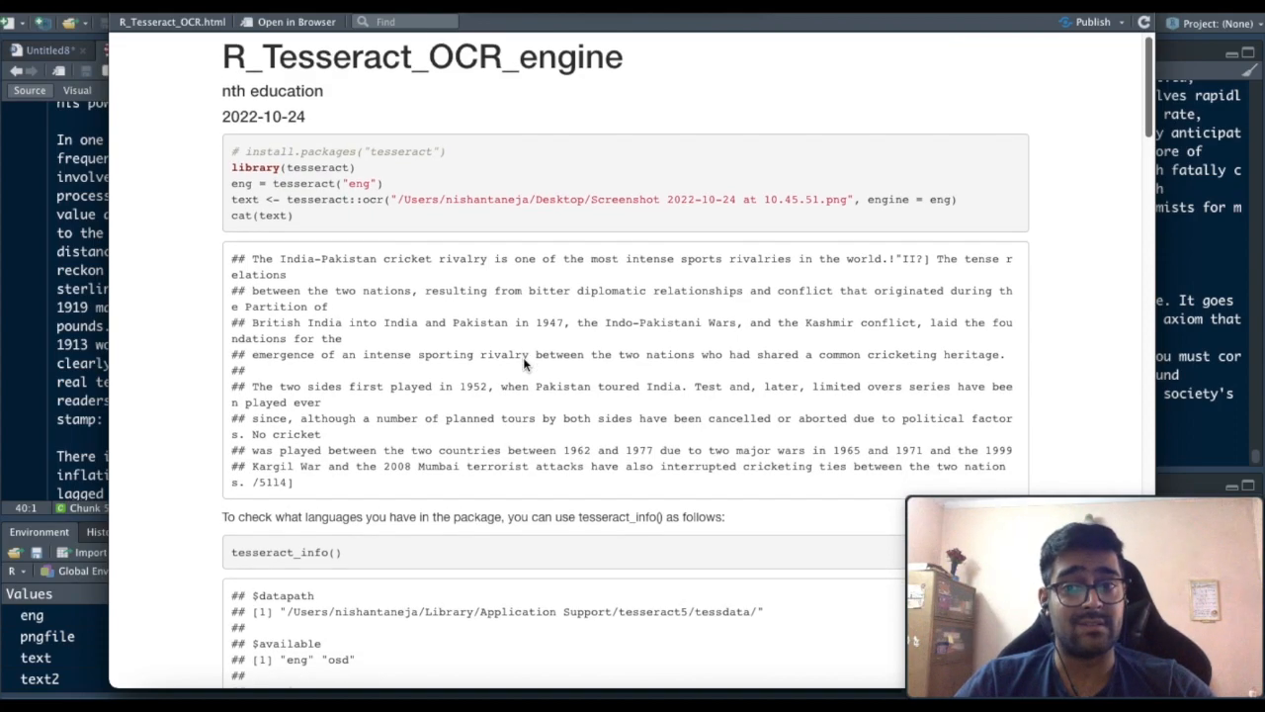
scroll("down", 3)
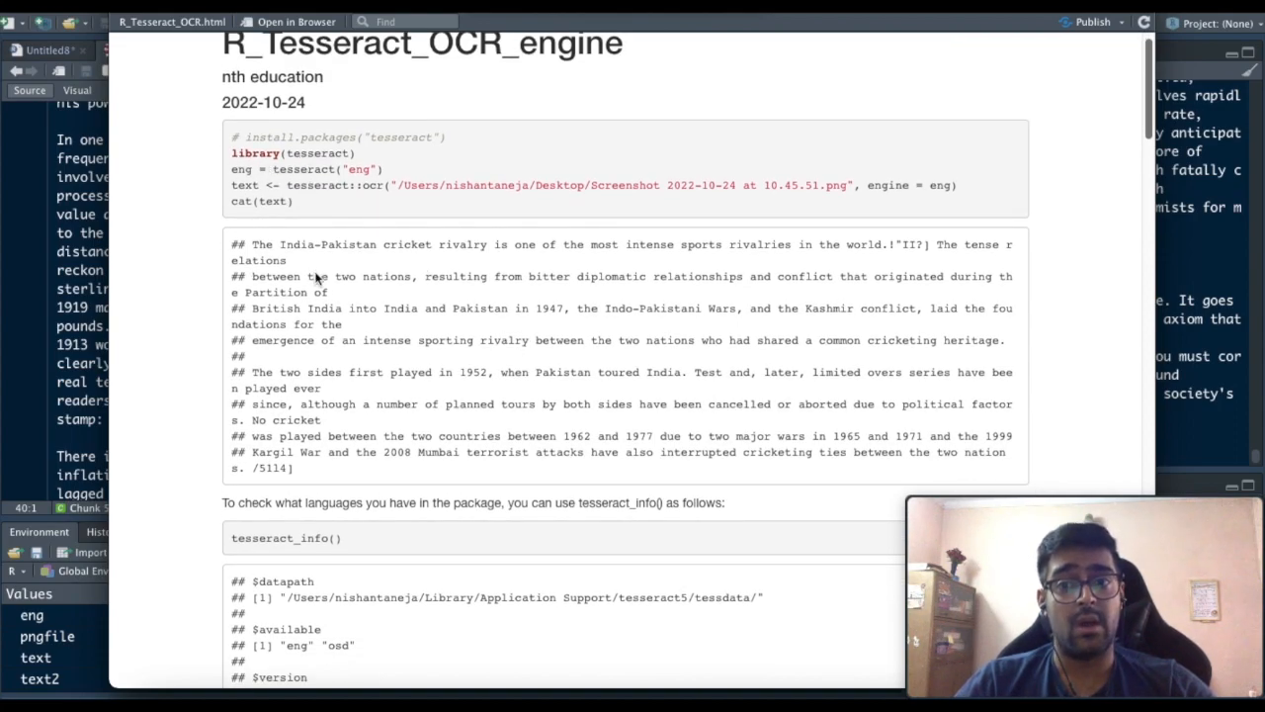
scroll("down", 3)
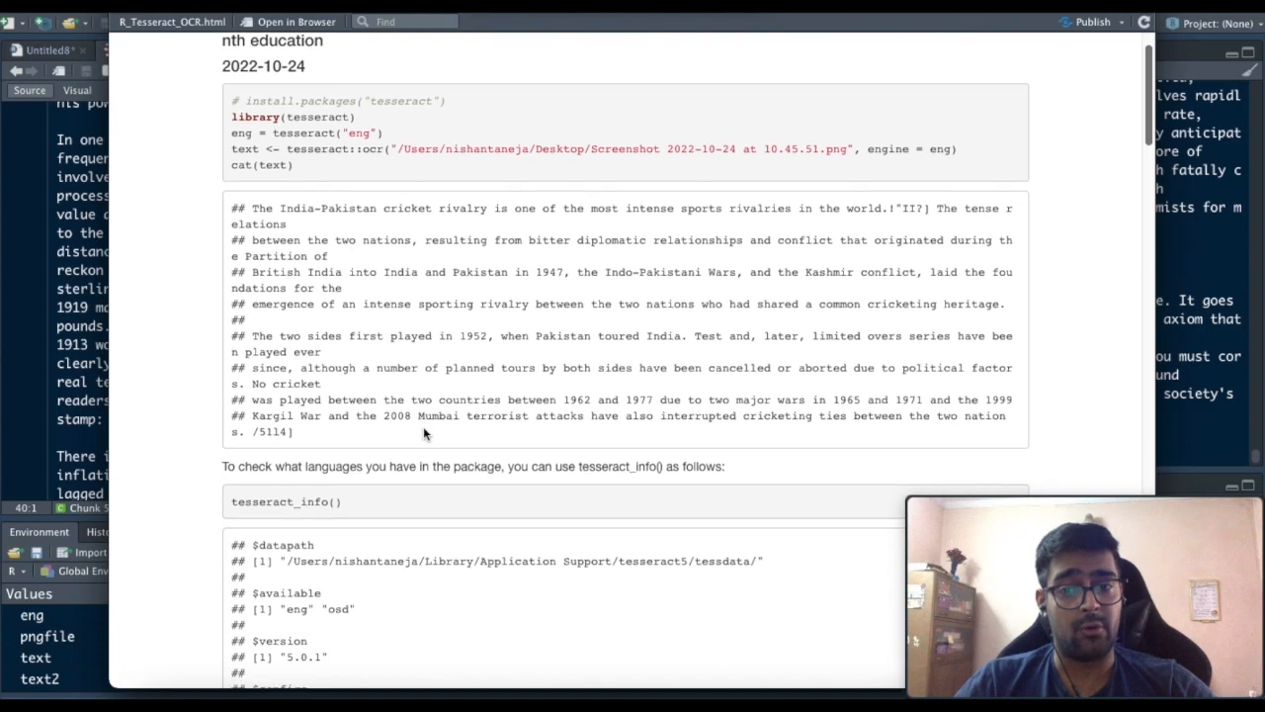
scroll("down", 3)
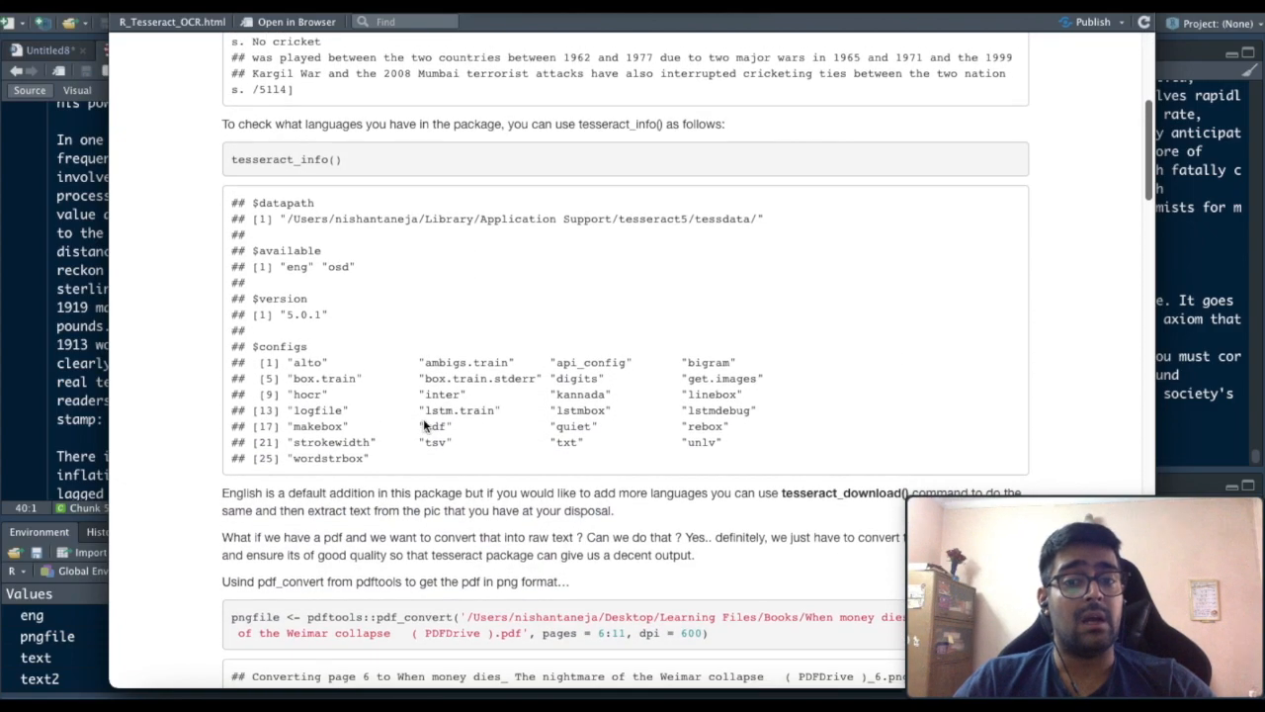
scroll("down", 3)
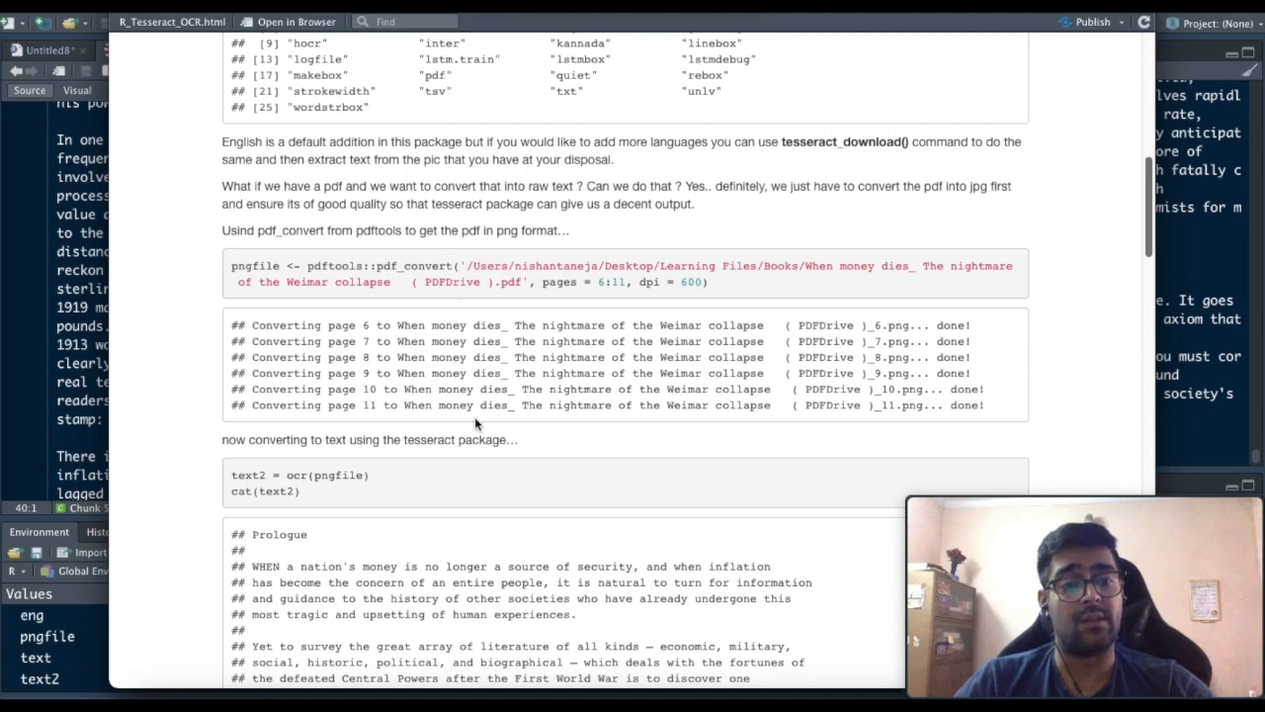
scroll("down", 3)
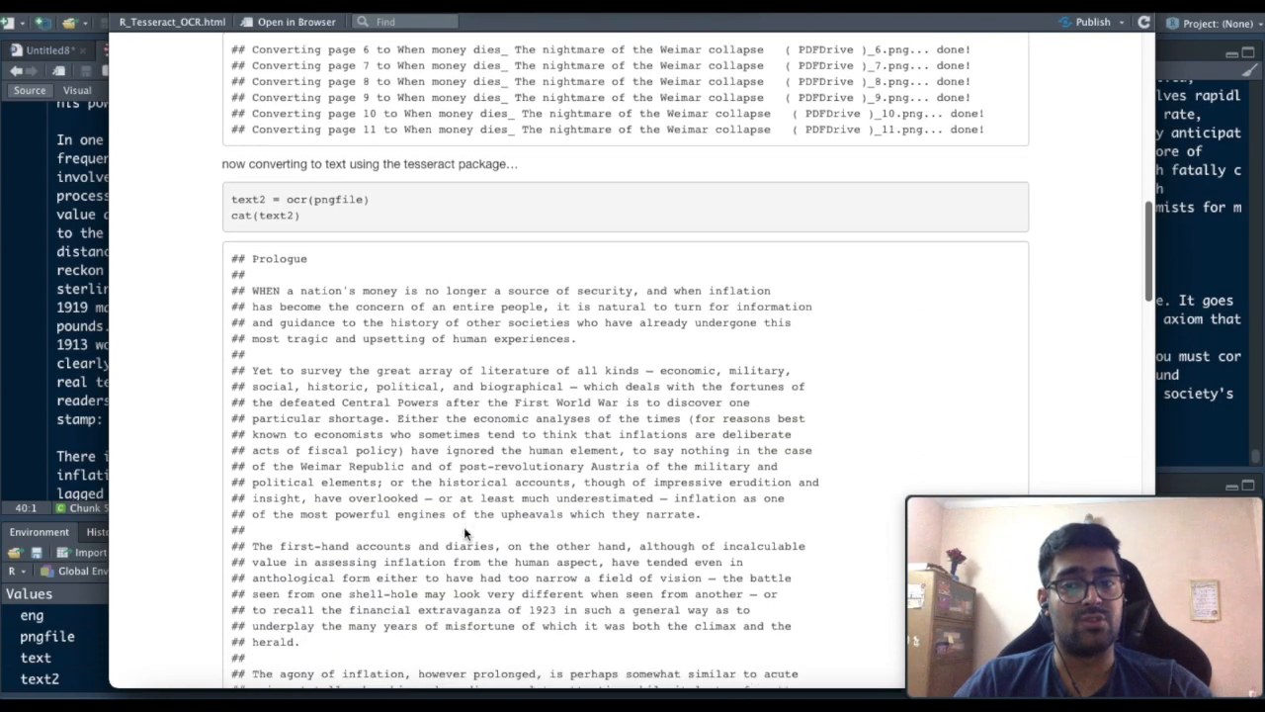
scroll("down", 3)
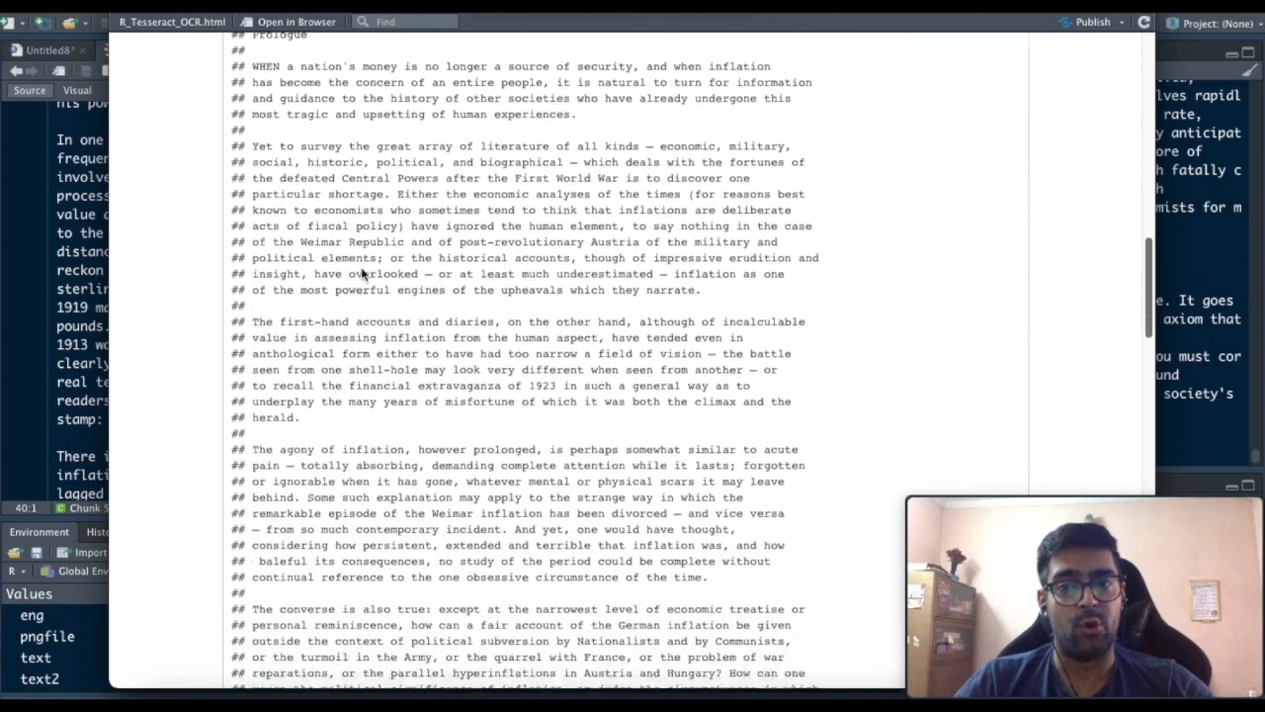
scroll("down", 3)
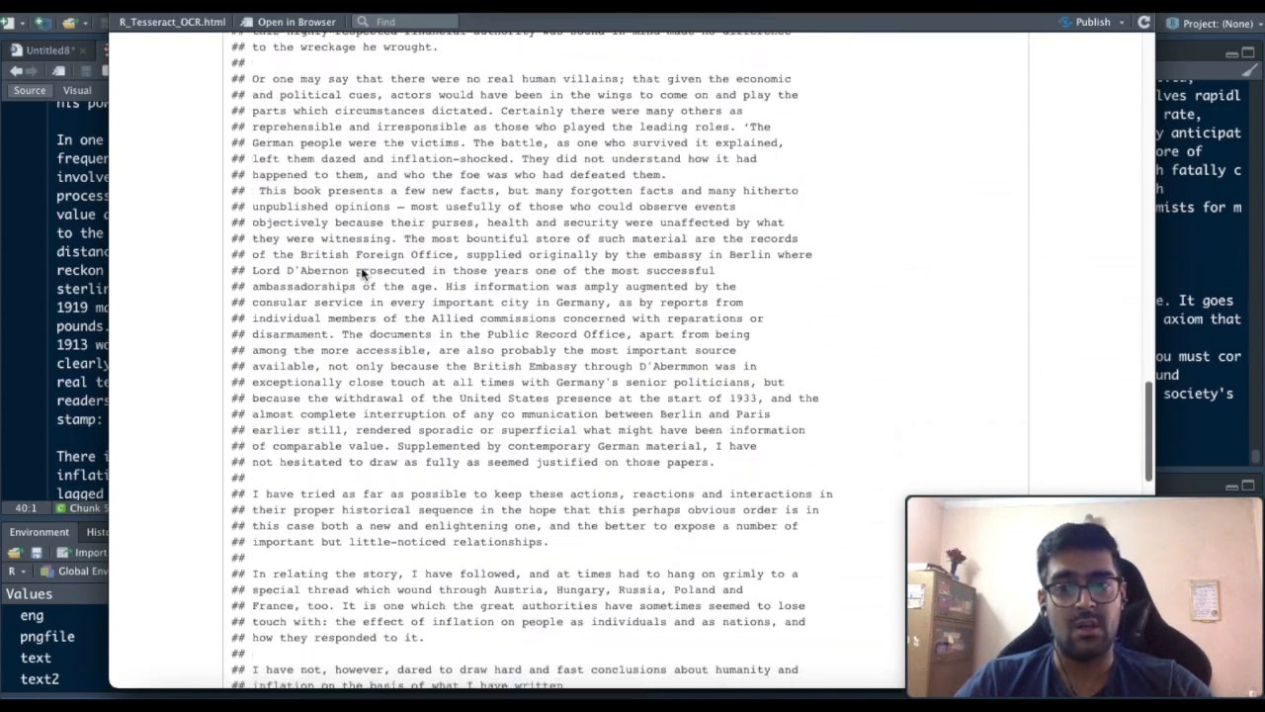
scroll("down", 3)
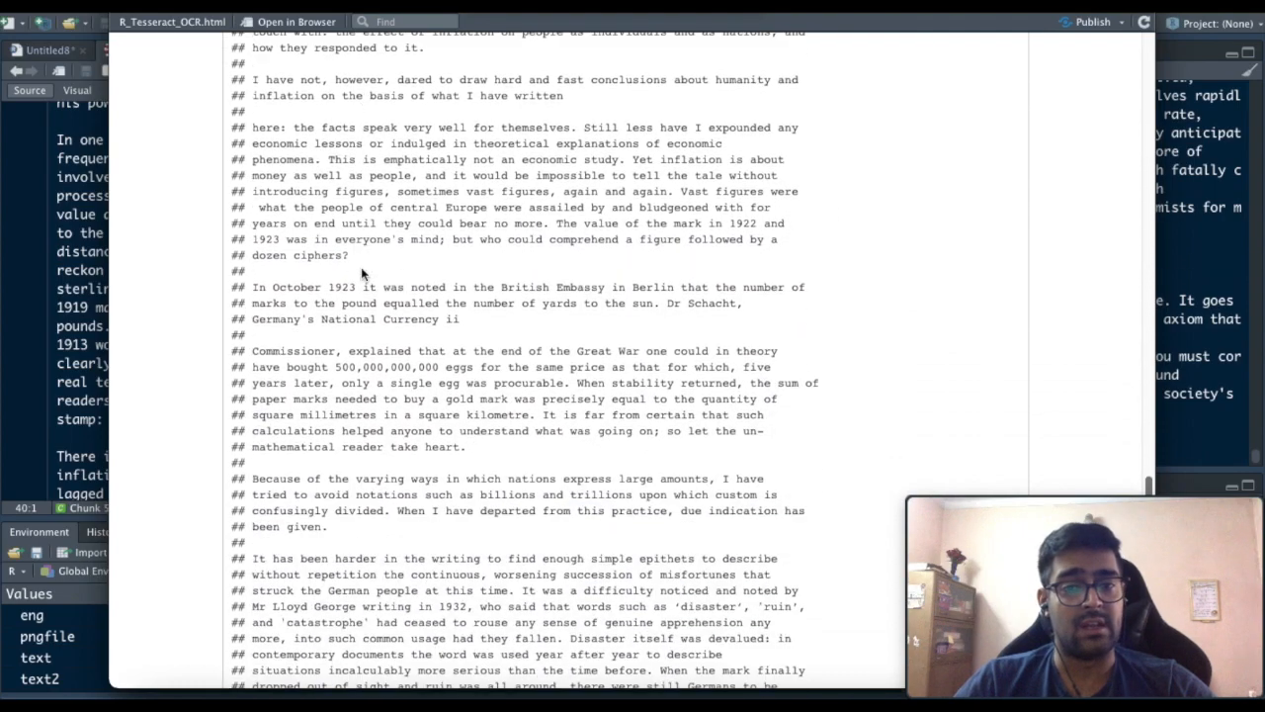
scroll("down", 3)
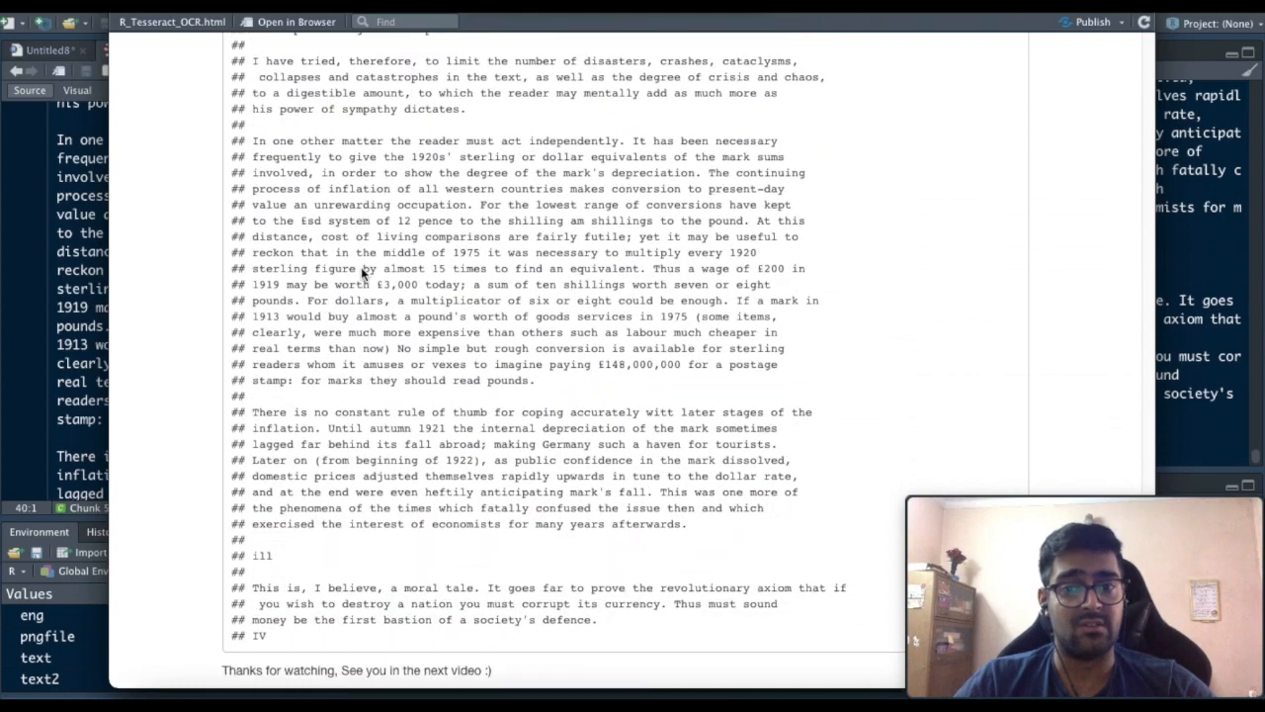
scroll("up", 3)
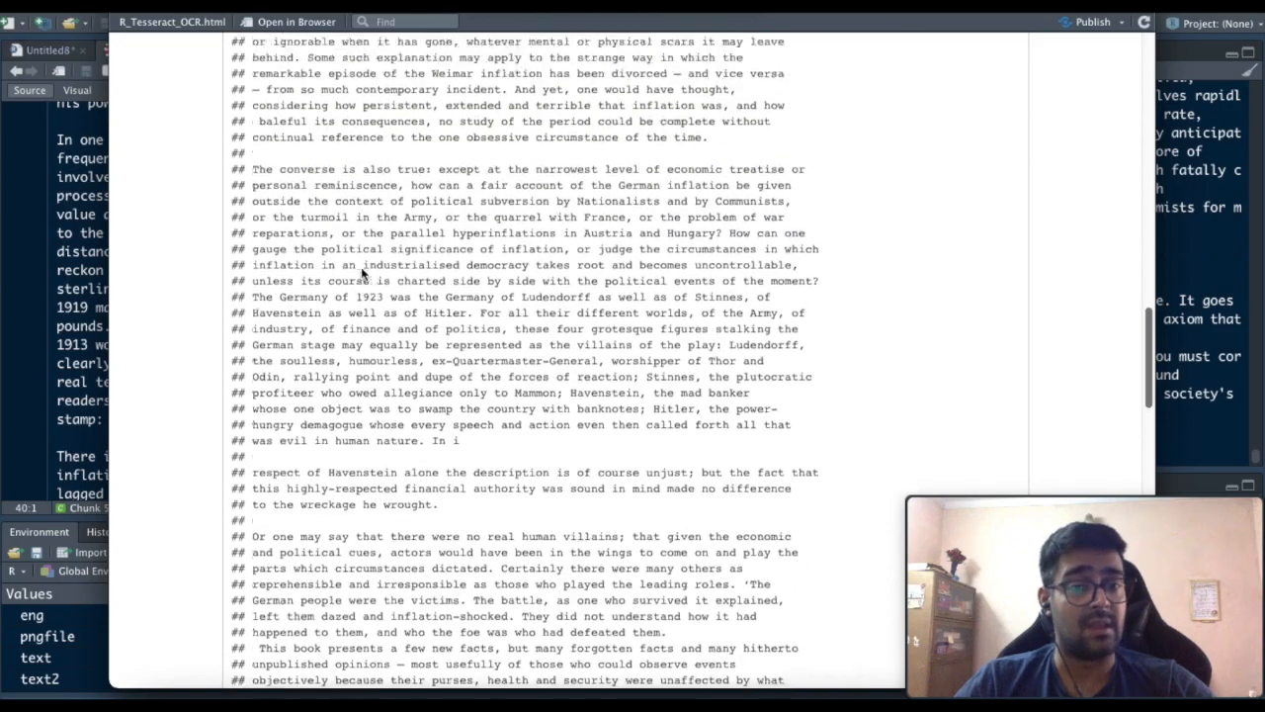
scroll("up", 3)
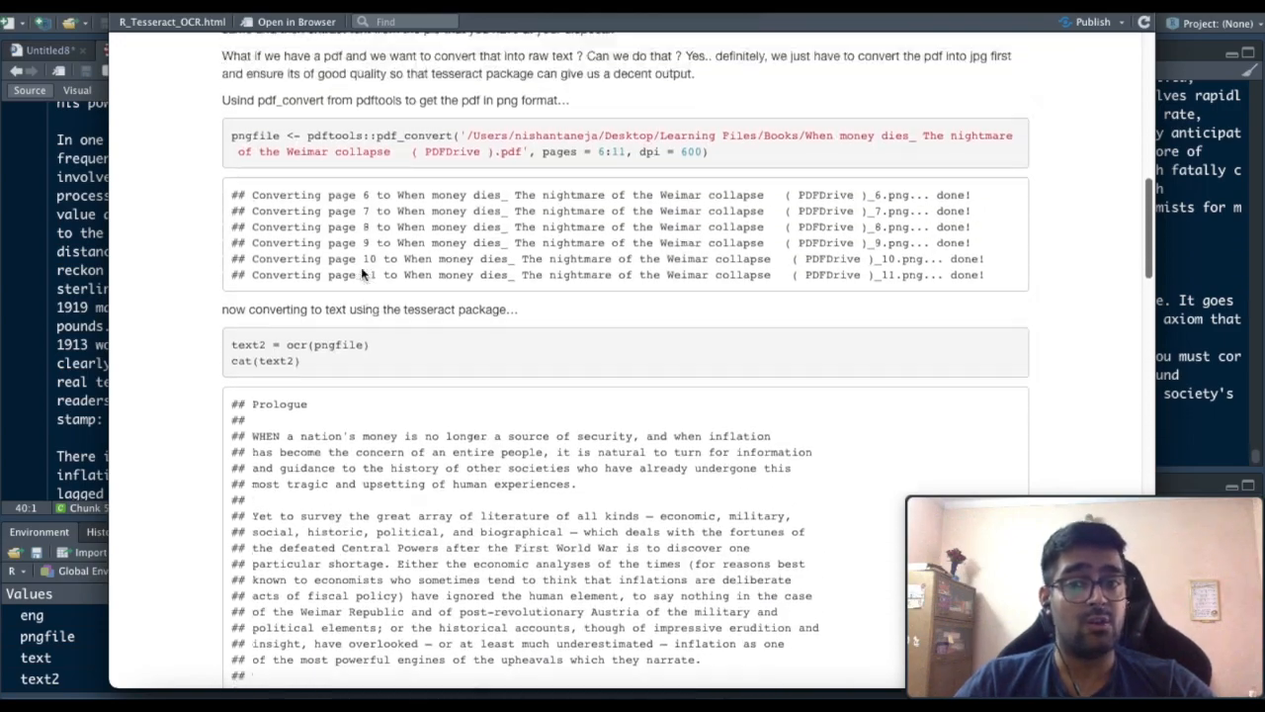
scroll("up", 3)
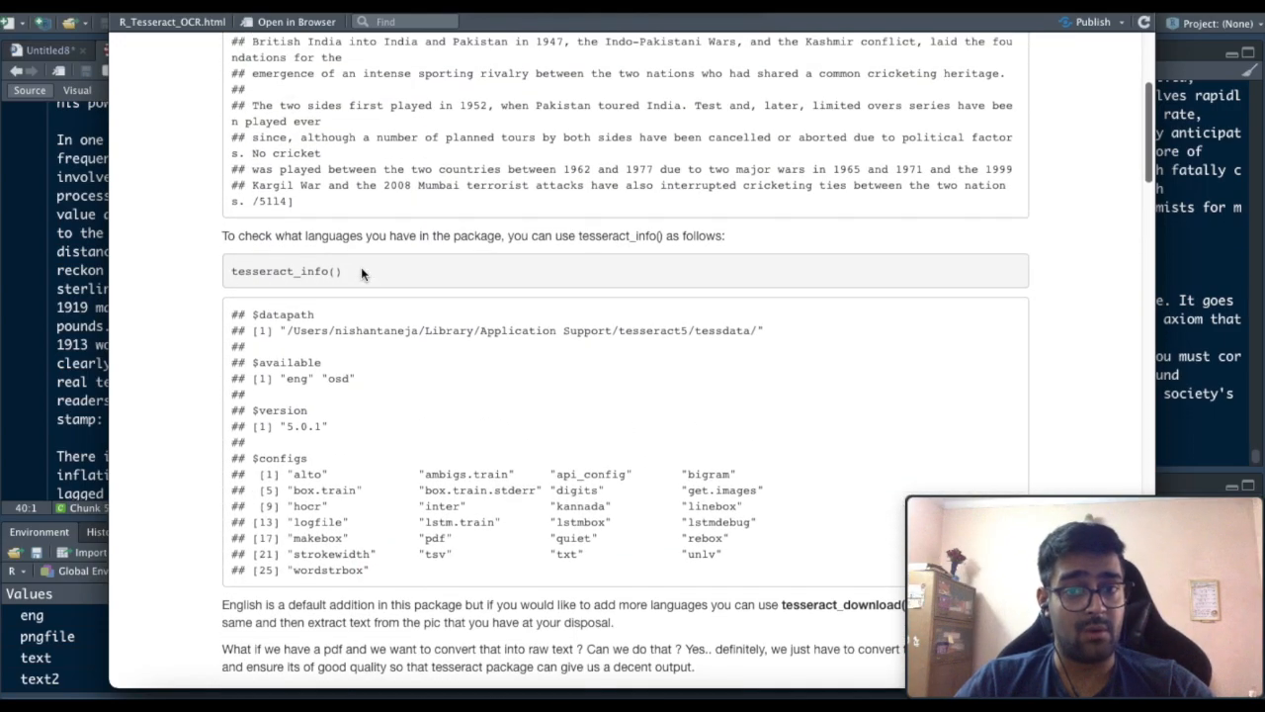
scroll("up", 3)
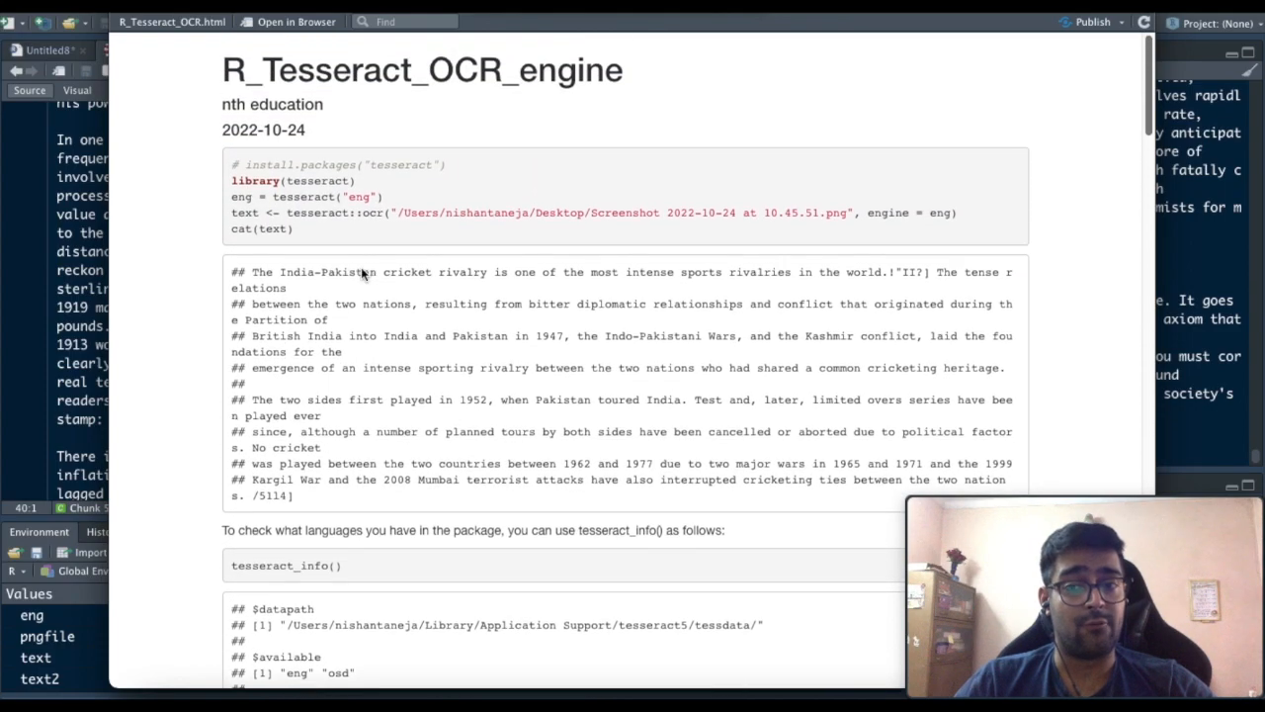